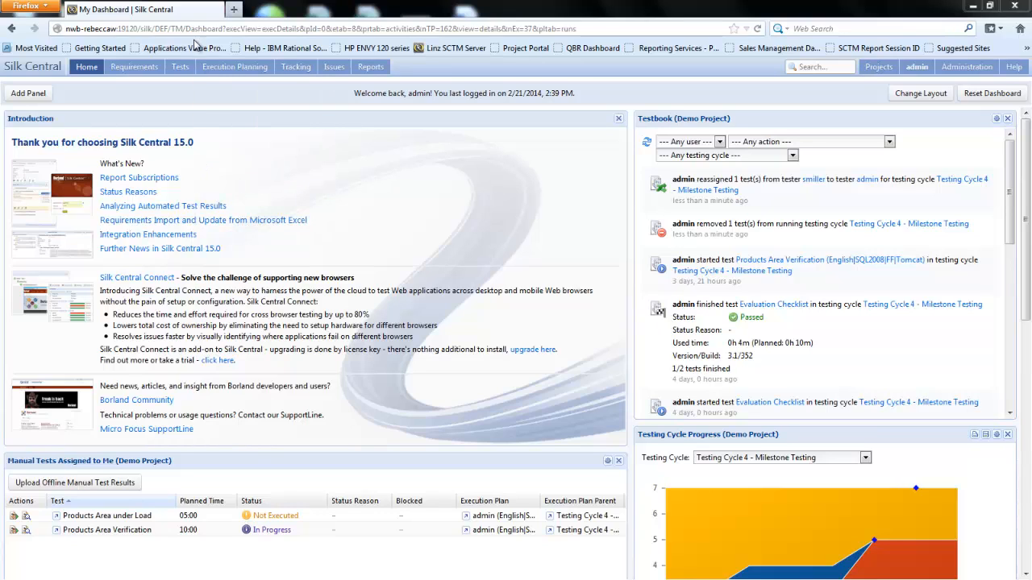
- Go to Manual Execution Planning from the Execution Planning menu
left_click(235, 66)
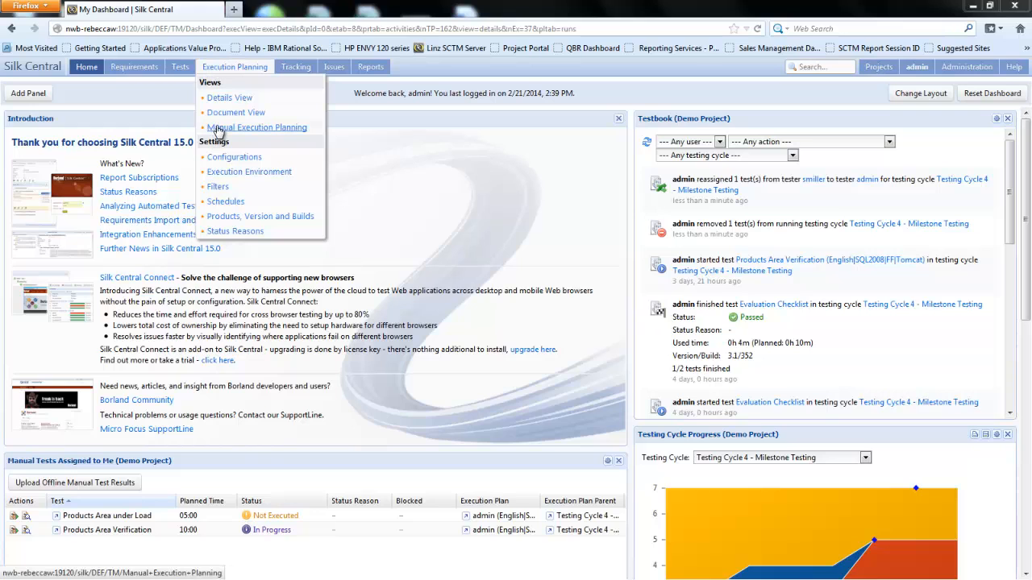
left_click(258, 128)
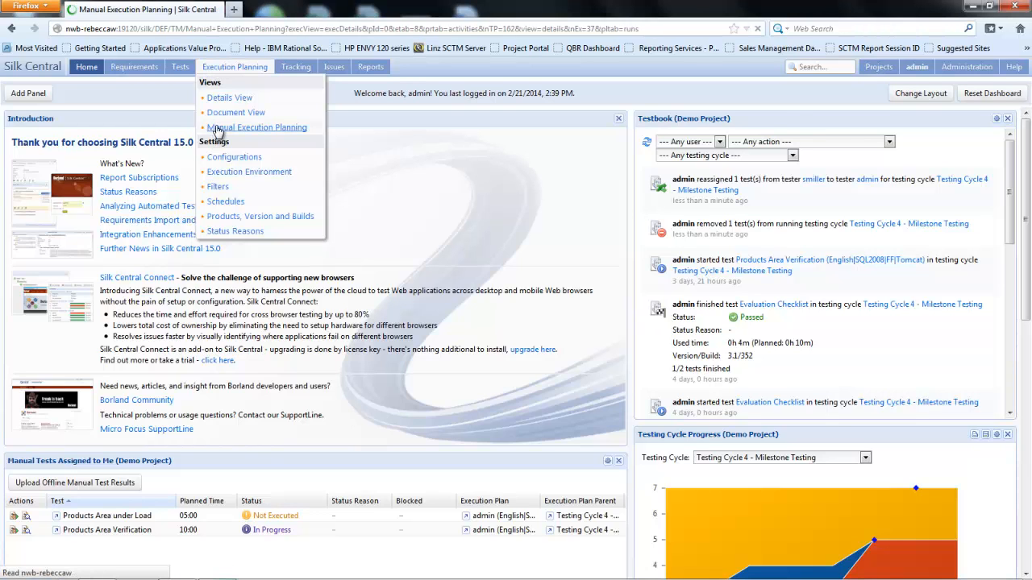
left_click(258, 127)
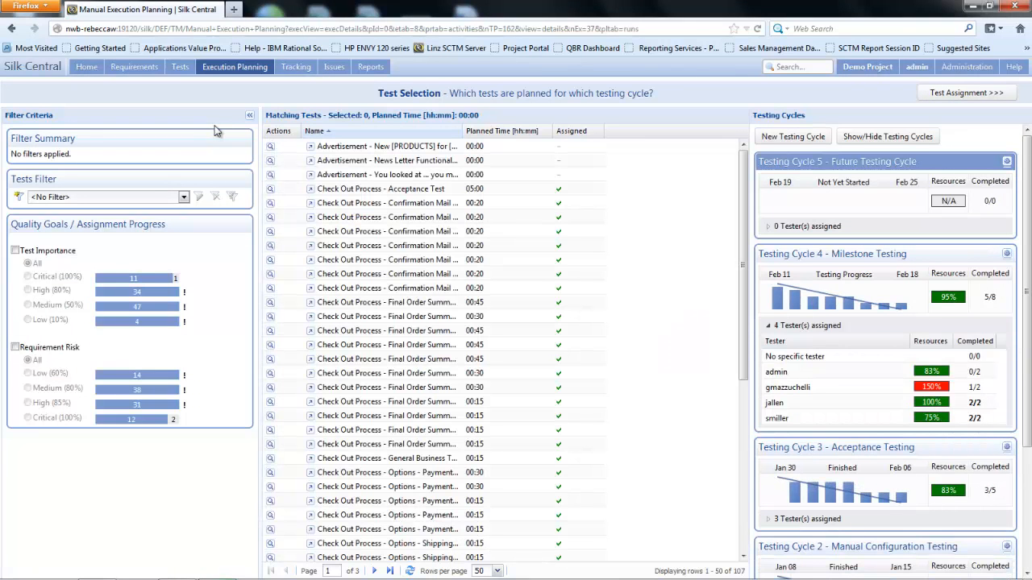
mouse_move(215, 132)
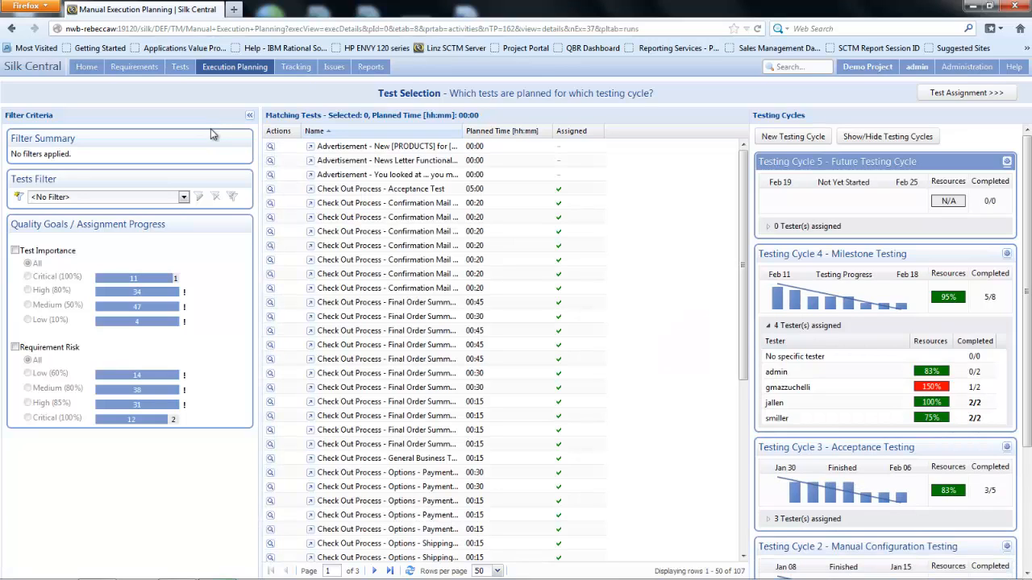
mouse_move(213, 134)
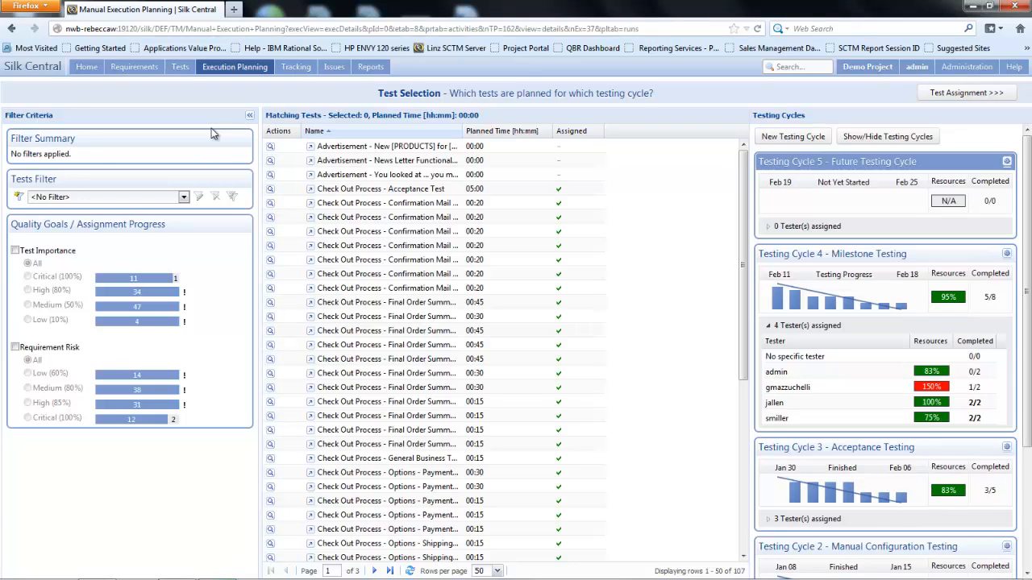
mouse_move(77, 113)
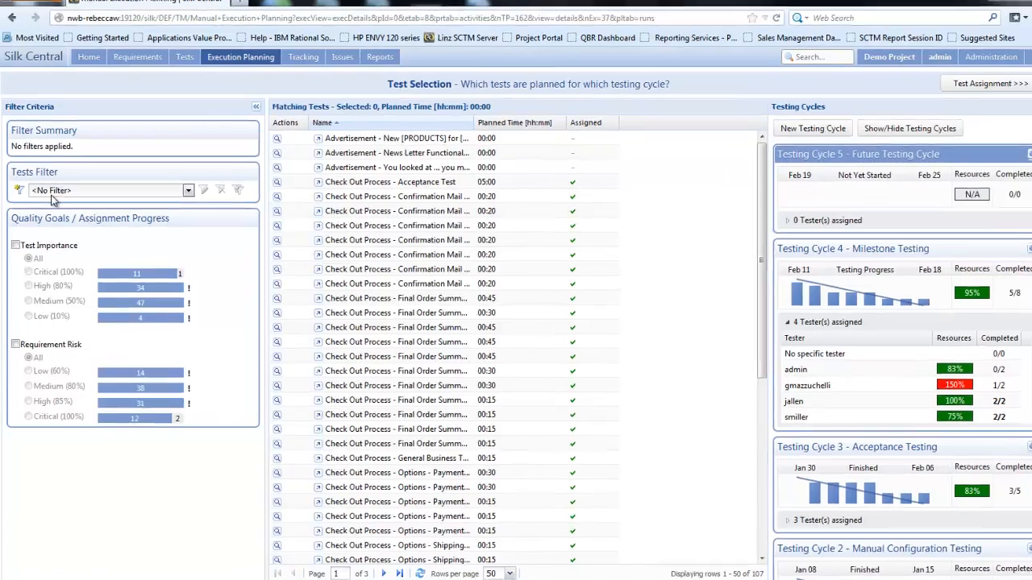
left_click(187, 191)
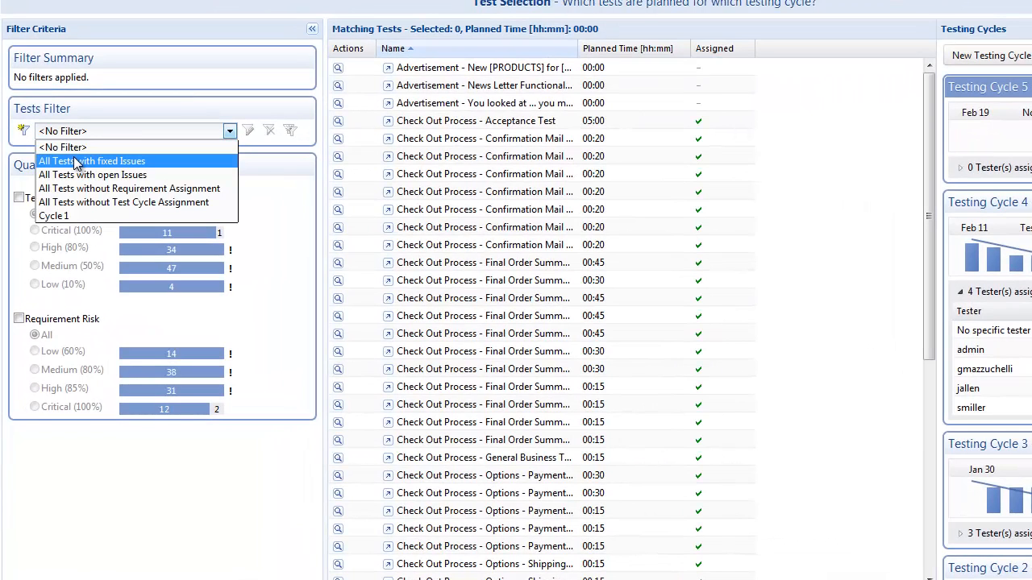
mouse_move(63, 147)
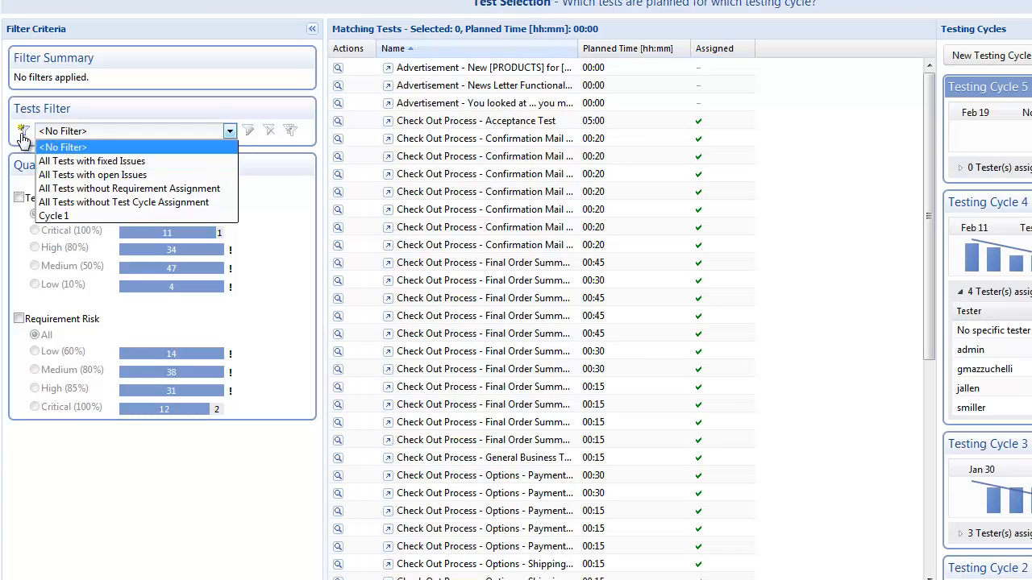
mouse_move(165, 577)
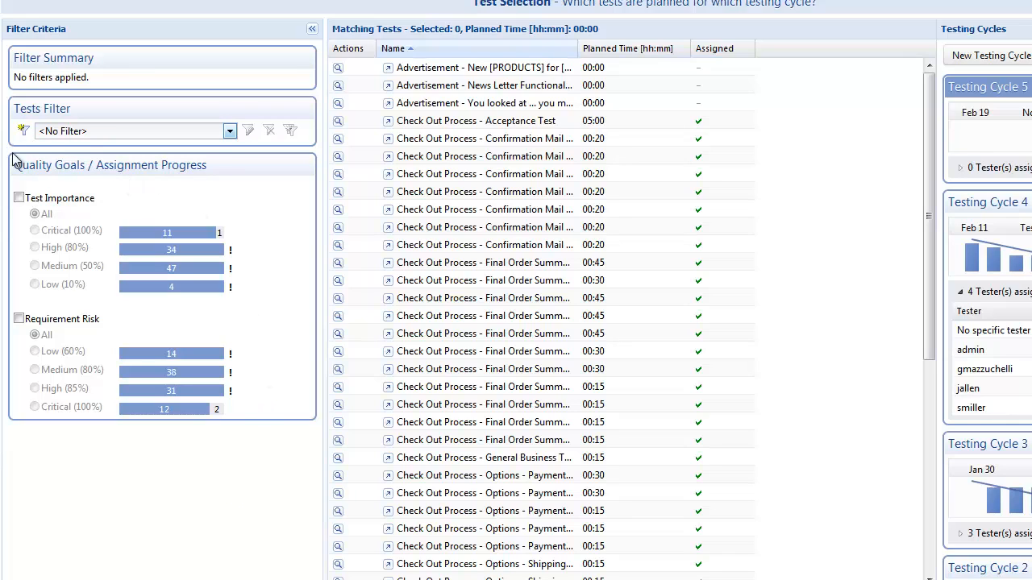
mouse_move(232, 169)
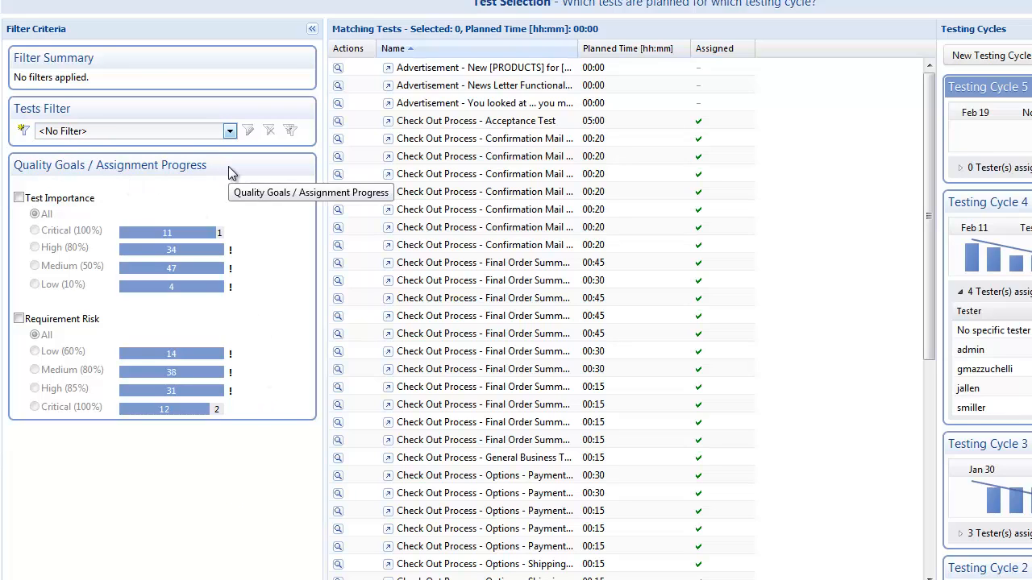
mouse_move(167, 232)
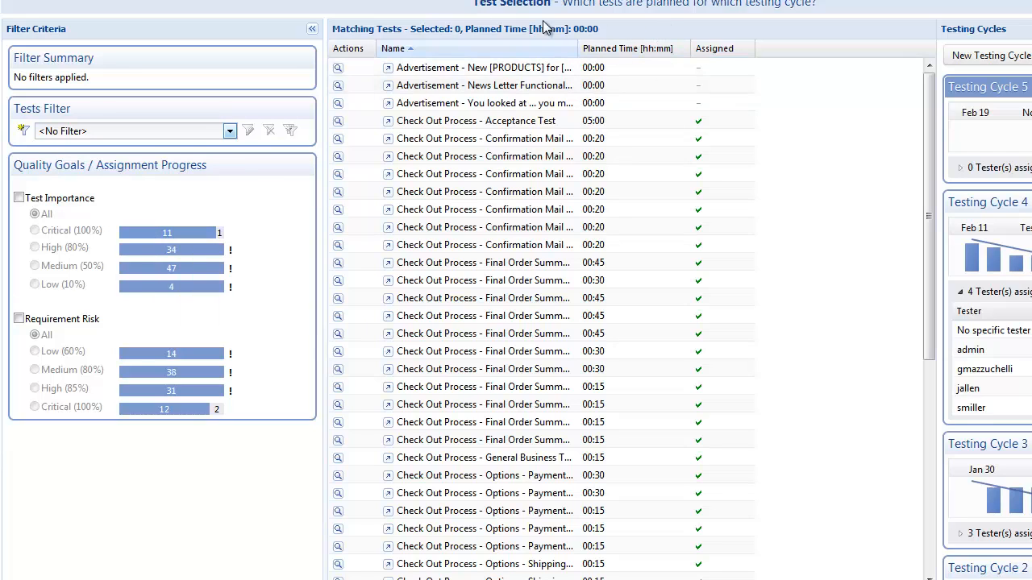
mouse_move(390, 36)
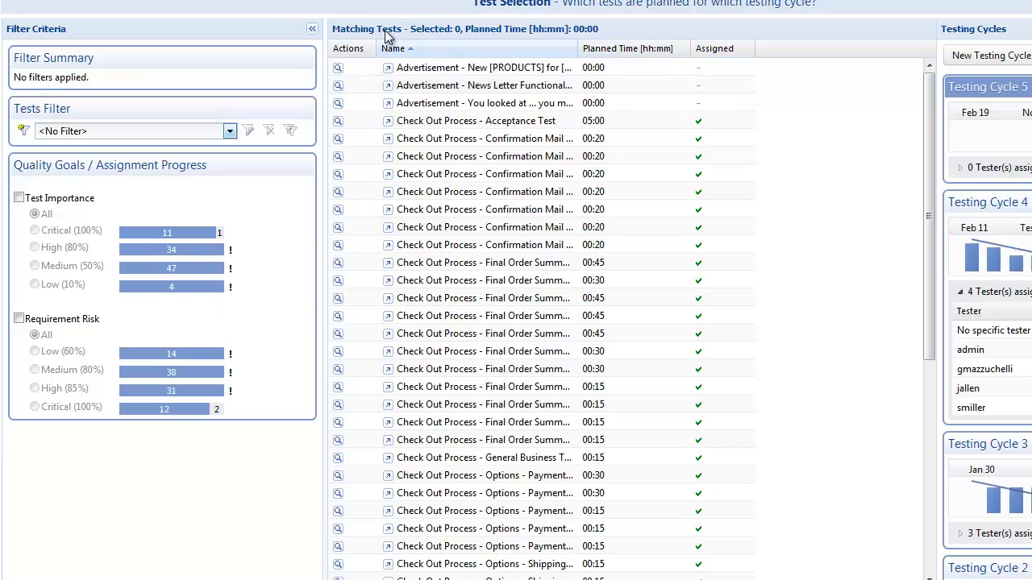
mouse_move(787, 411)
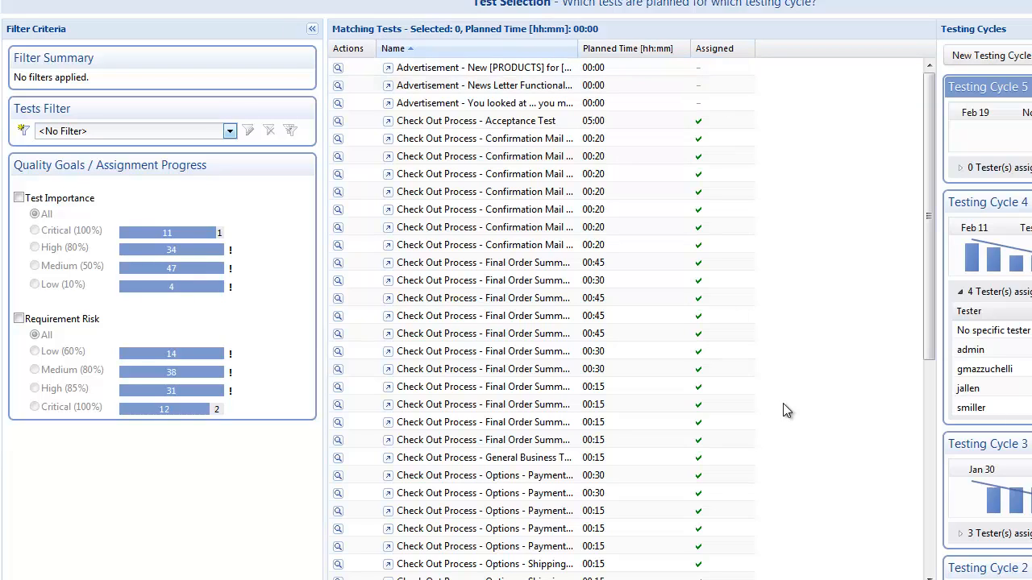
mouse_move(598, 38)
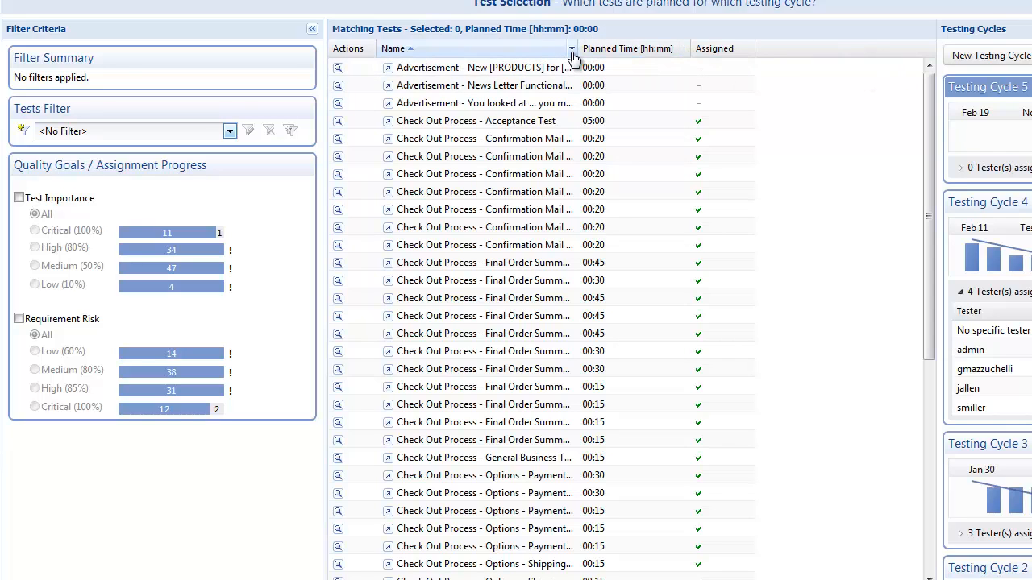
- Filter the Name column with 'eval' so only Evaluation Checklist remains
left_click(571, 48)
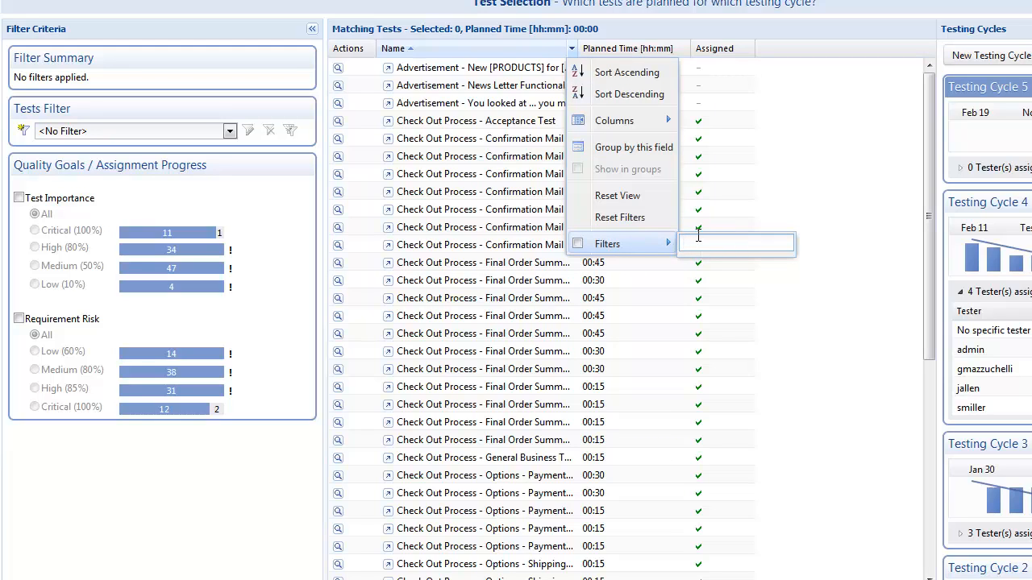
mouse_move(700, 236)
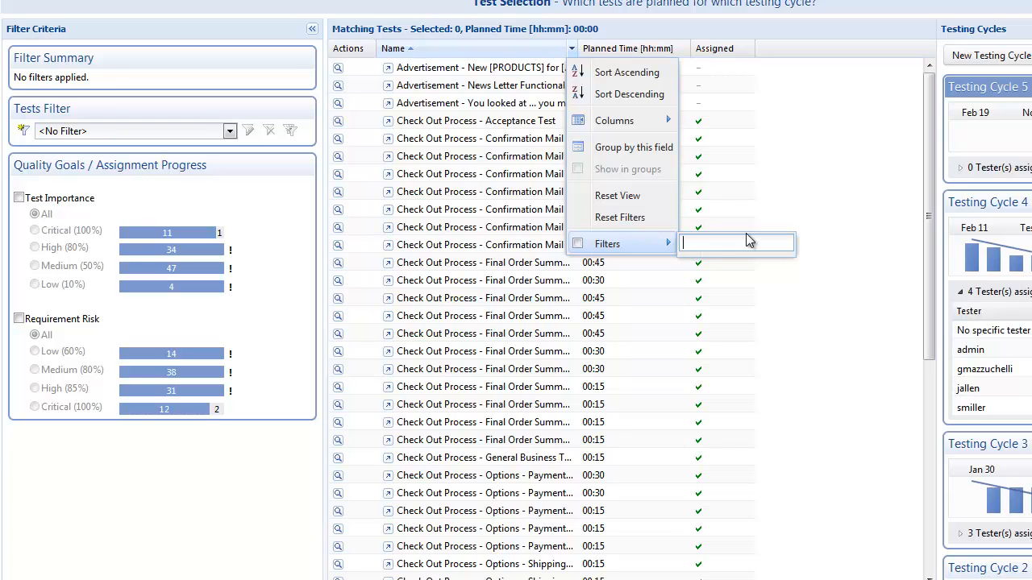
type("eval")
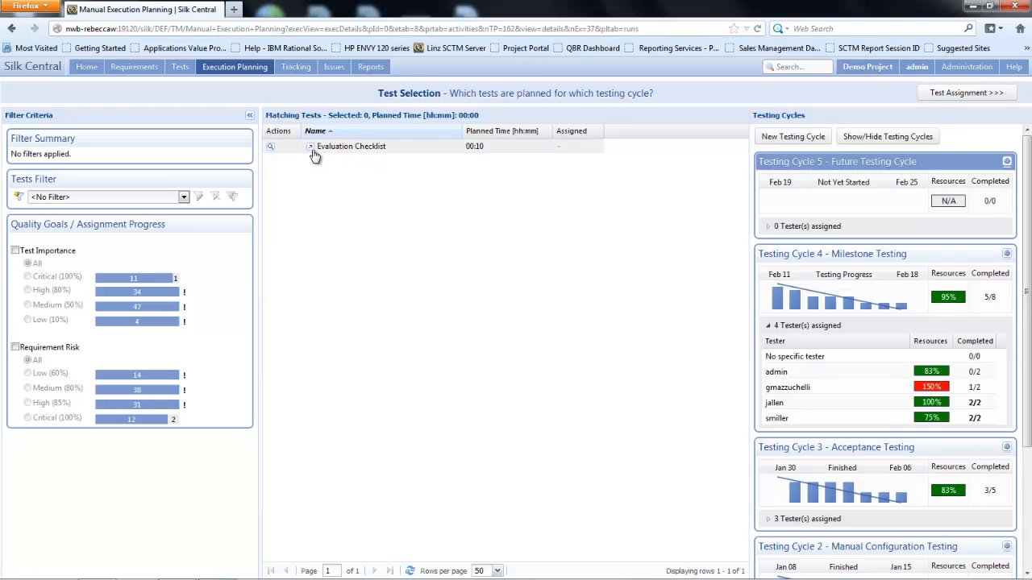
mouse_move(310, 145)
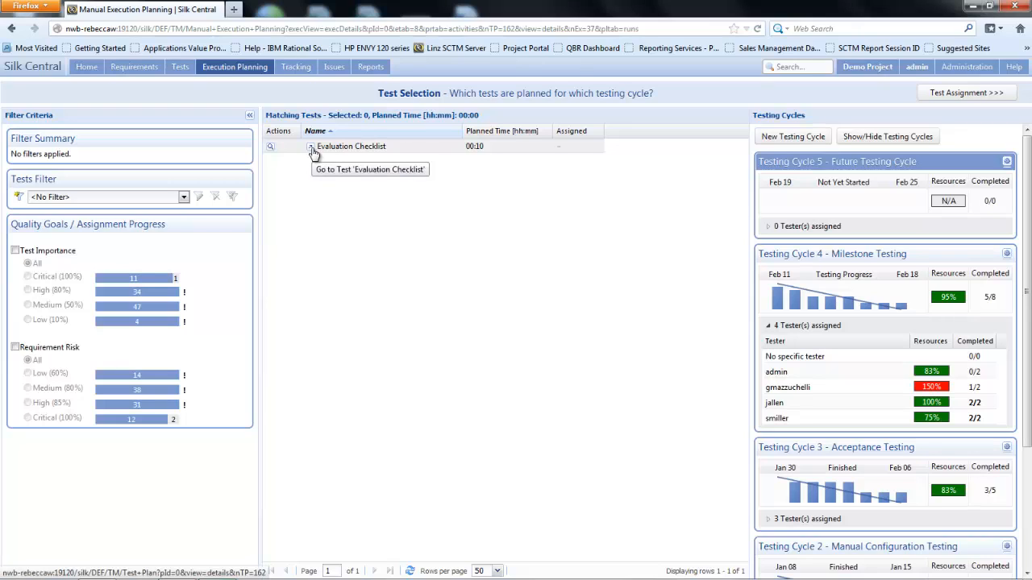
mouse_move(313, 155)
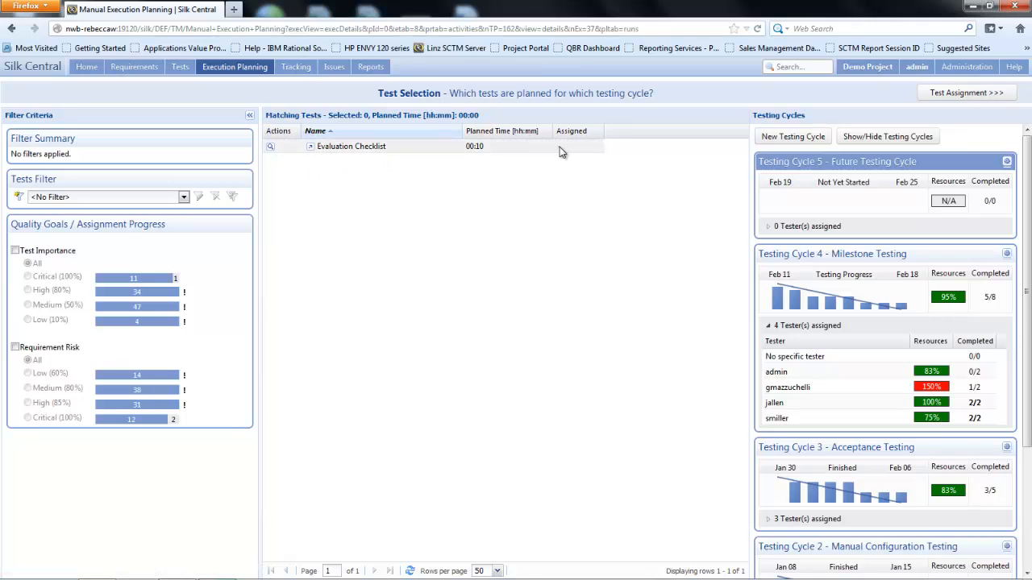
mouse_move(572, 153)
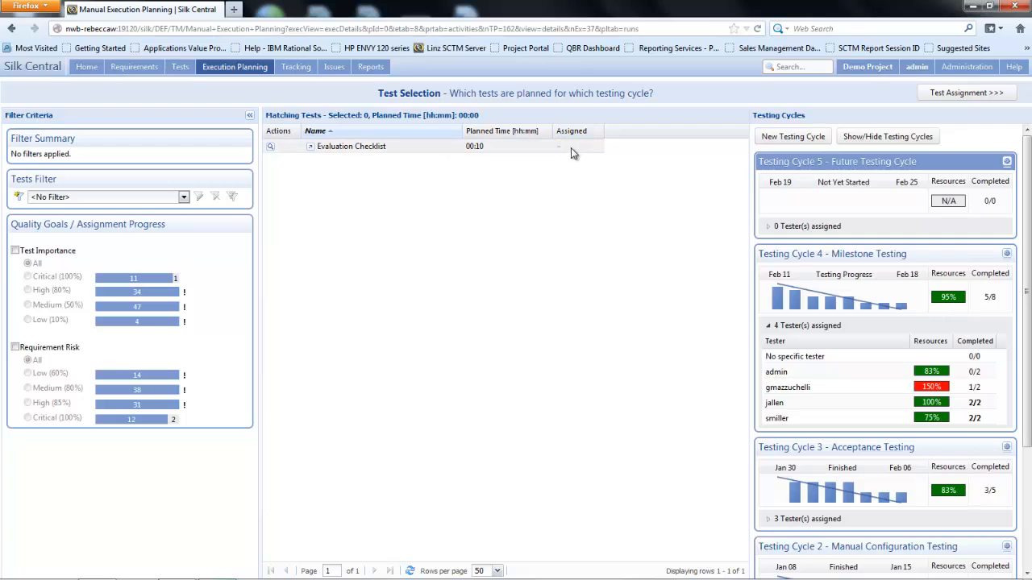
mouse_move(571, 152)
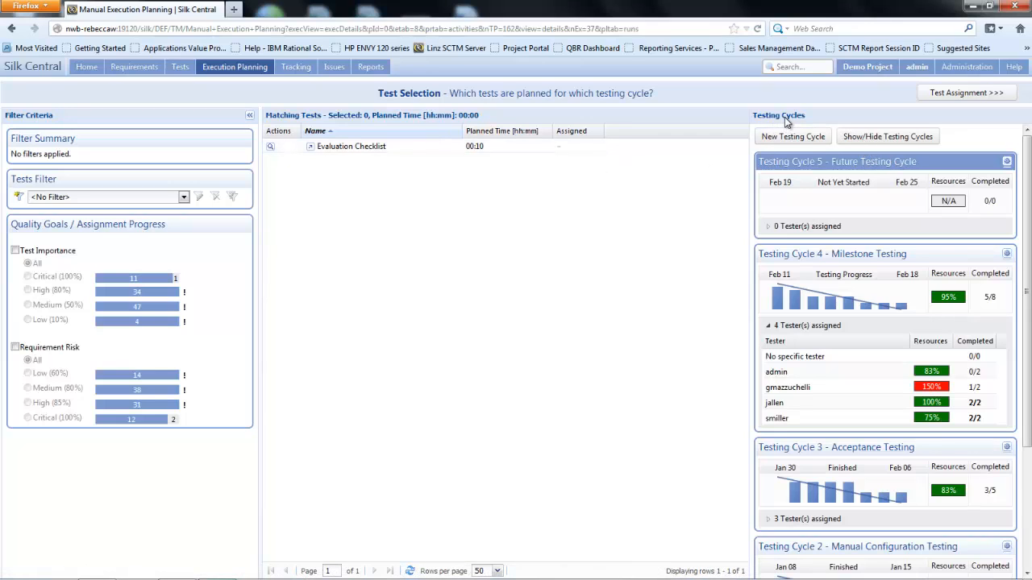
mouse_move(788, 119)
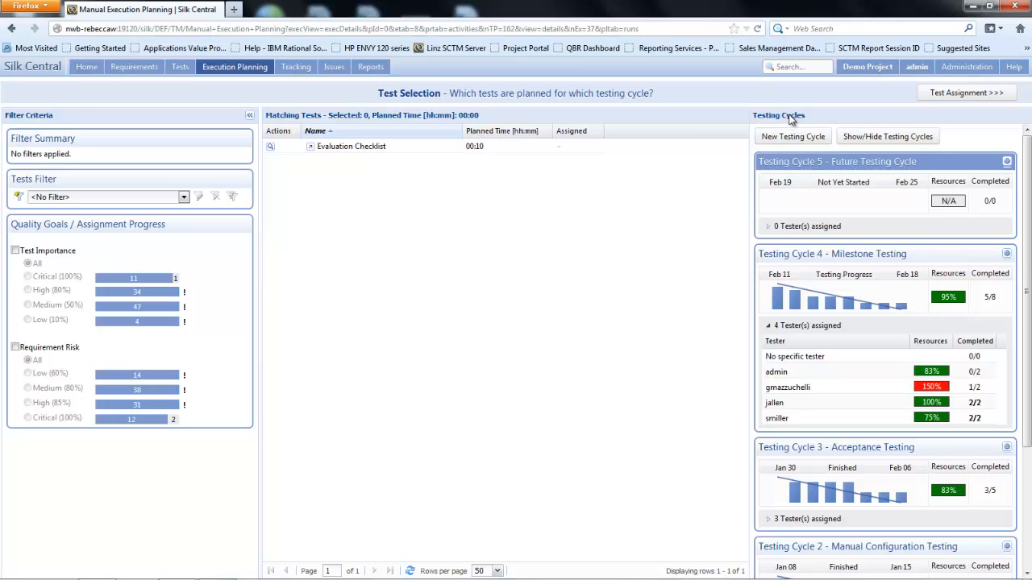
mouse_move(792, 116)
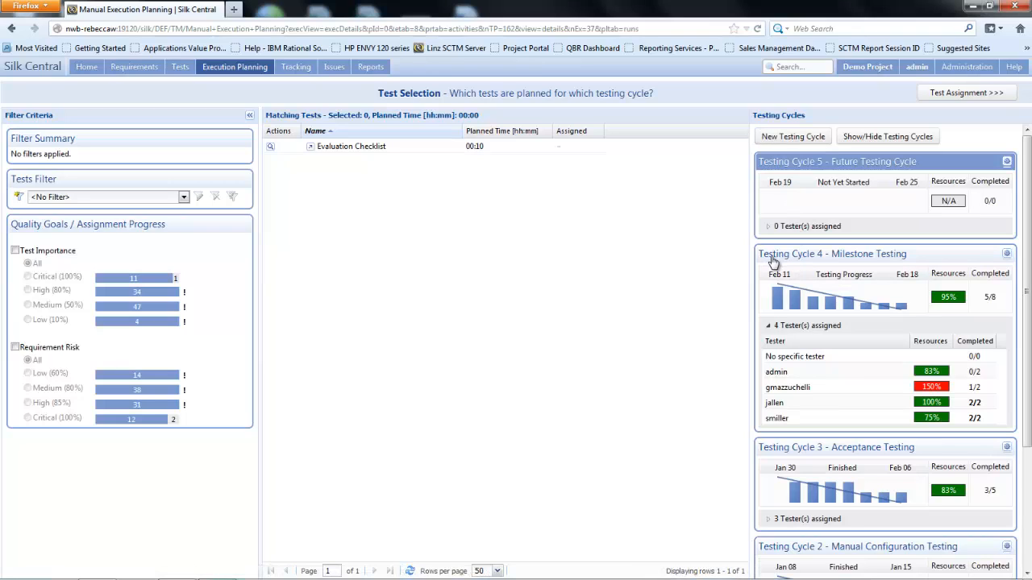
mouse_move(819, 260)
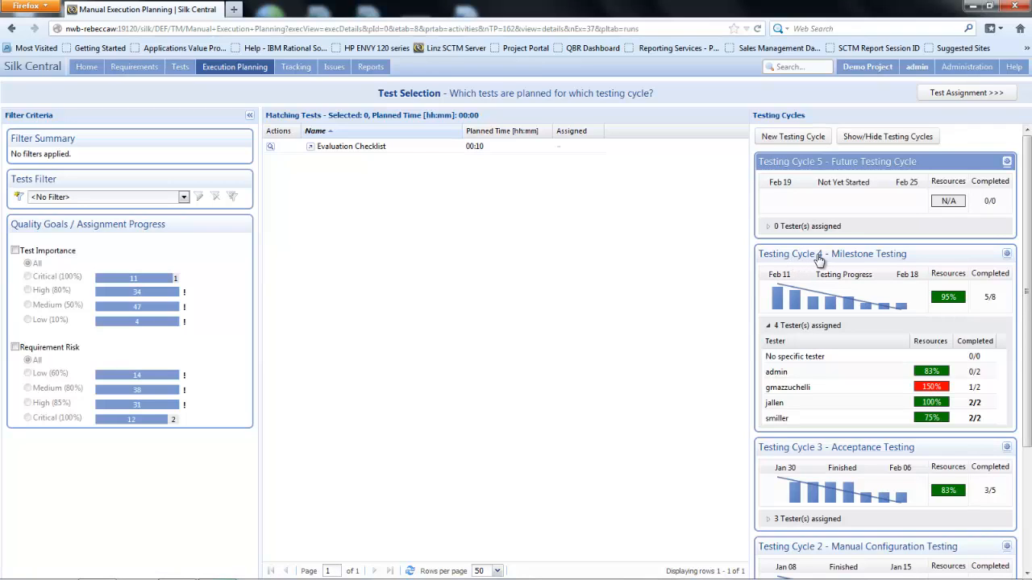
mouse_move(874, 407)
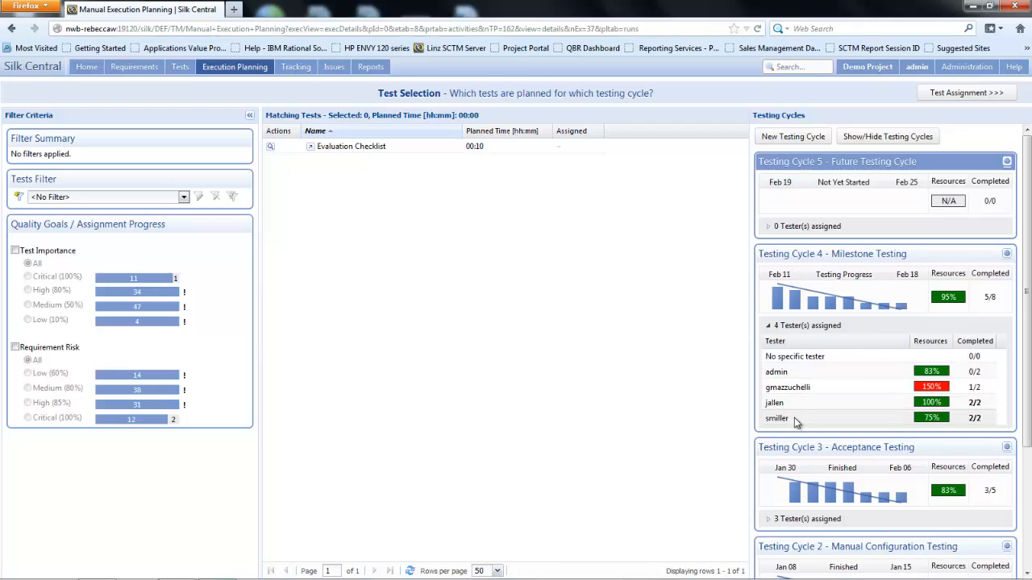
mouse_move(948, 297)
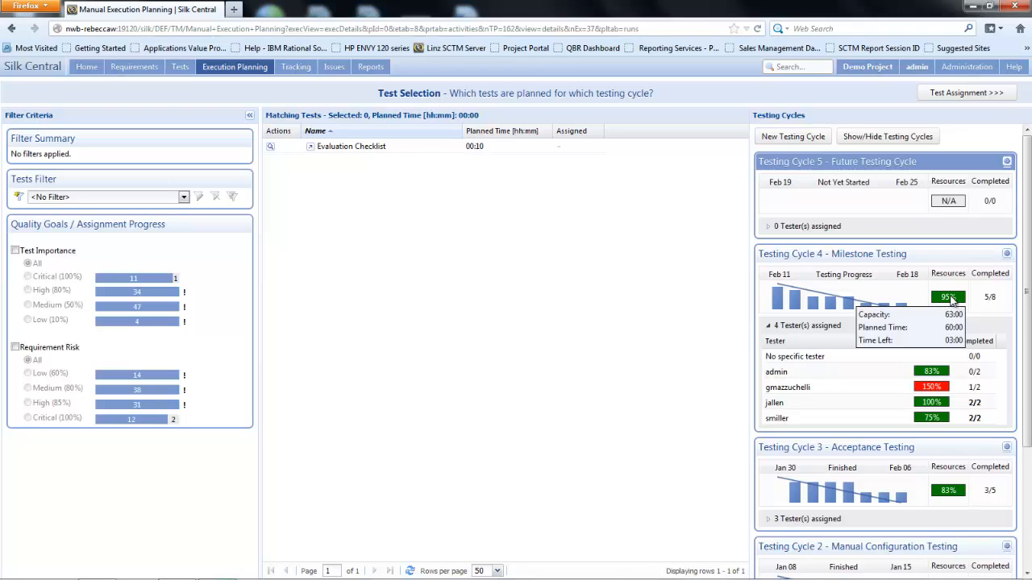
mouse_move(932, 371)
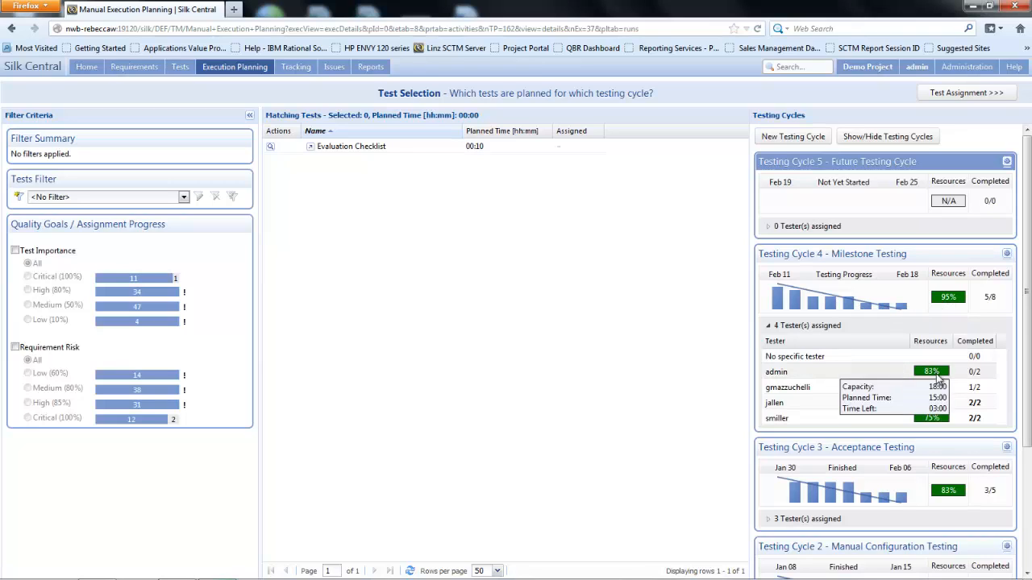
mouse_move(816, 376)
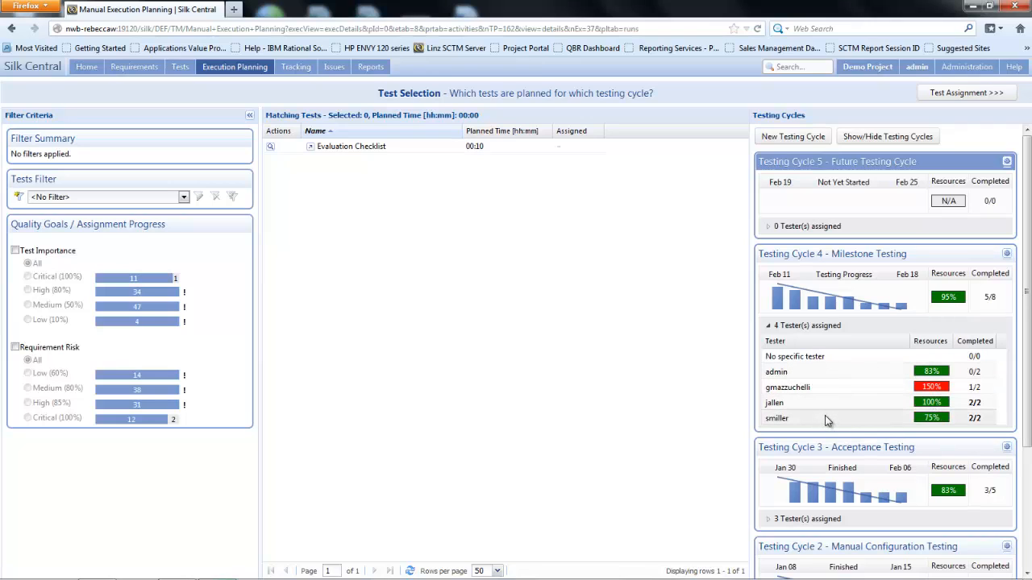
mouse_move(855, 381)
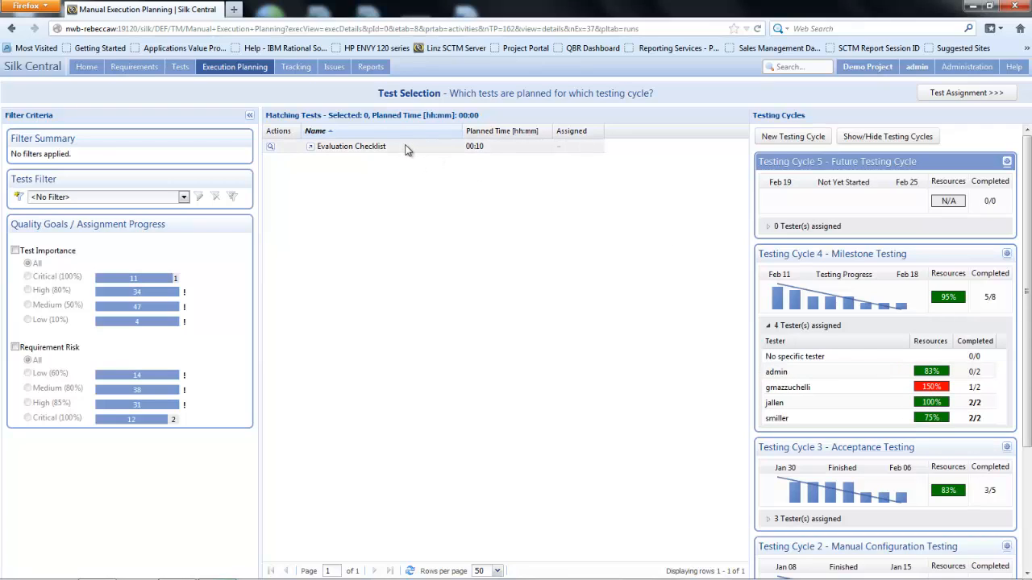
- Select Evaluation Checklist to carry it onto admin in Testing Cycle 4 - Milestone Testing
left_click(352, 146)
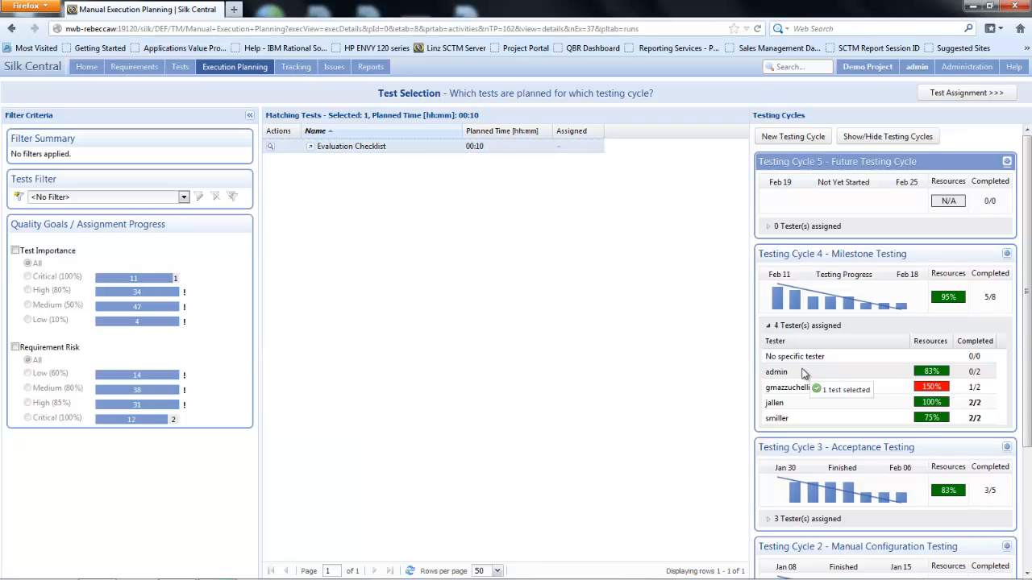
mouse_move(799, 372)
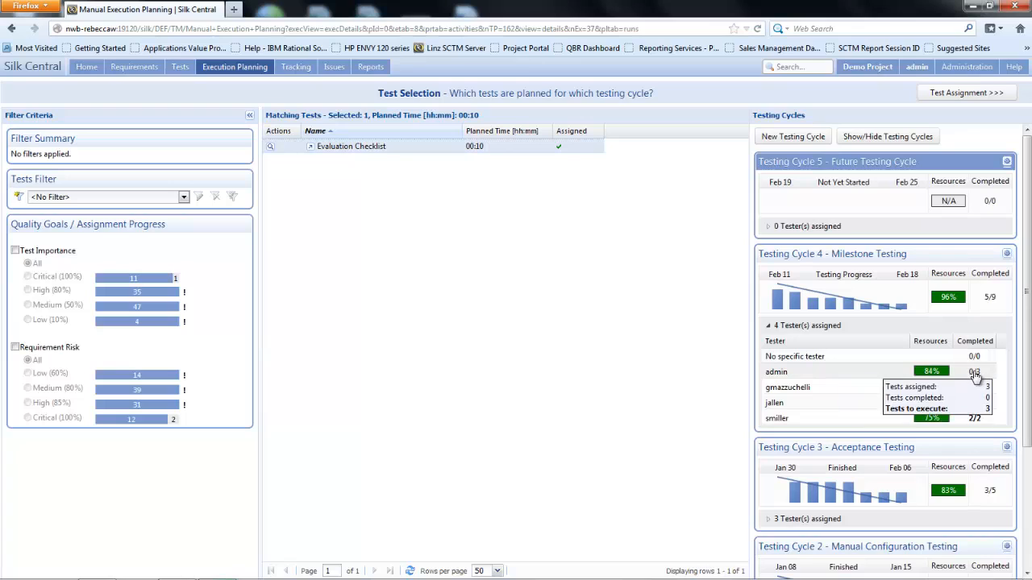
mouse_move(846, 374)
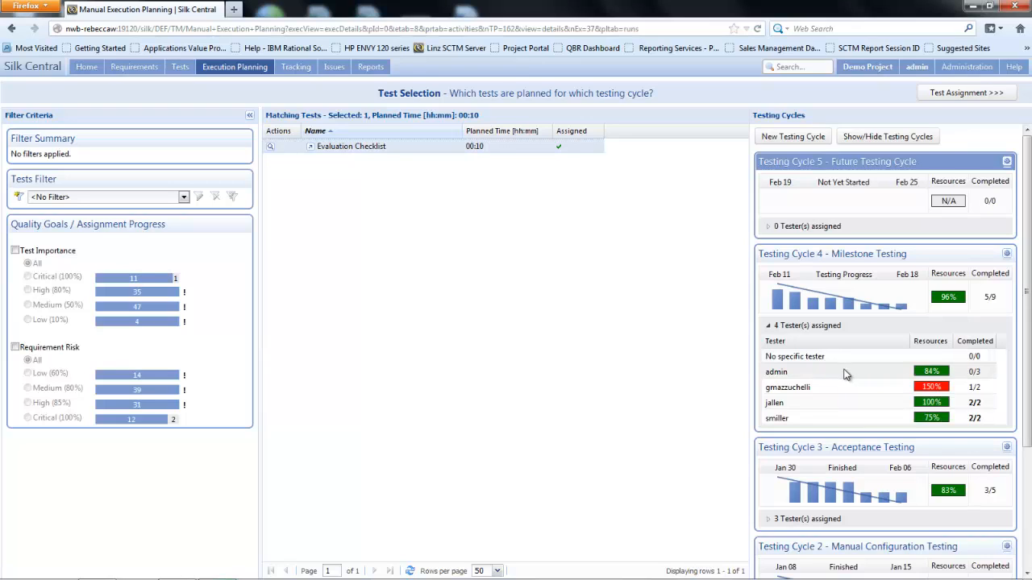
mouse_move(982, 371)
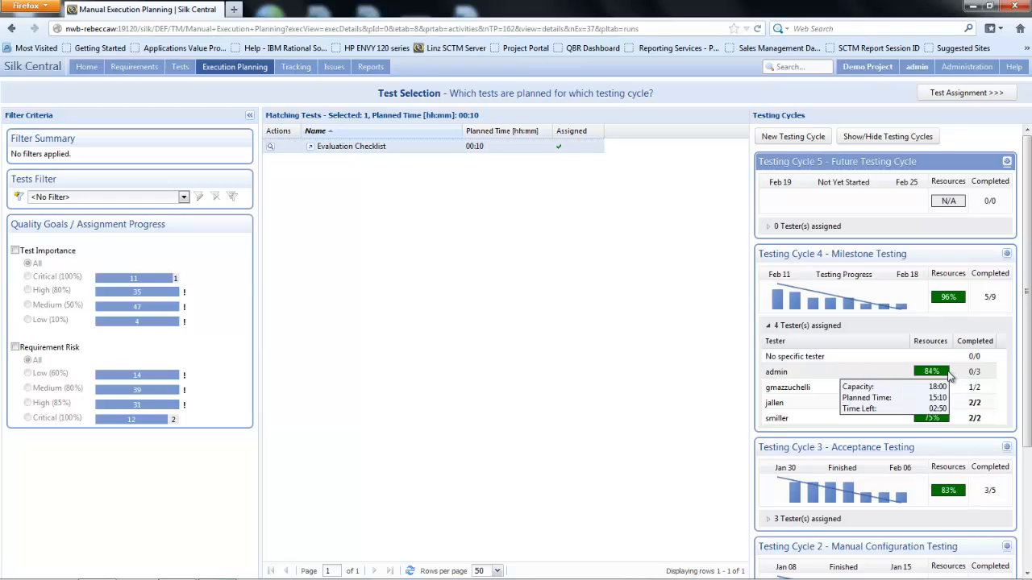
mouse_move(939, 299)
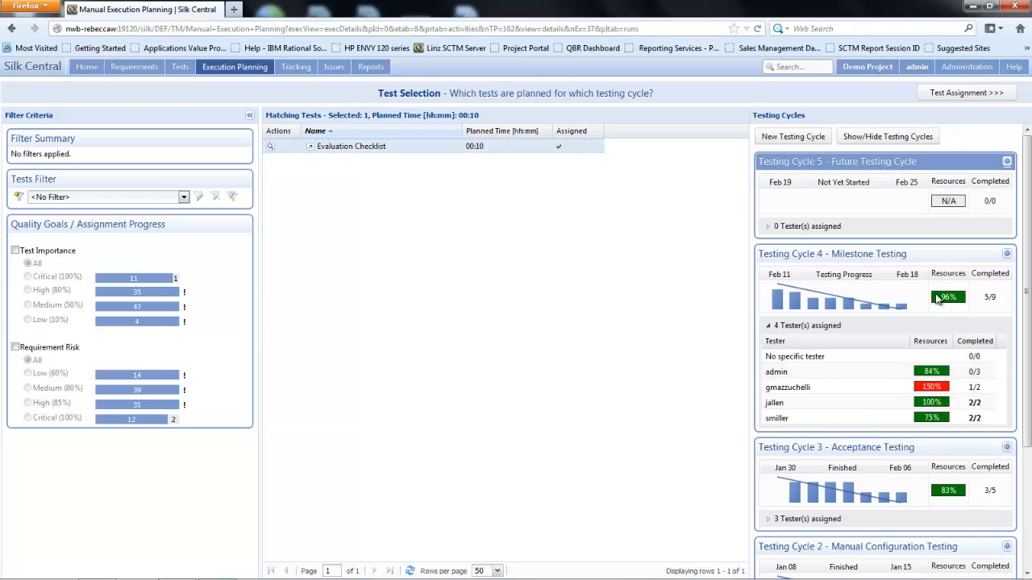
mouse_move(948, 296)
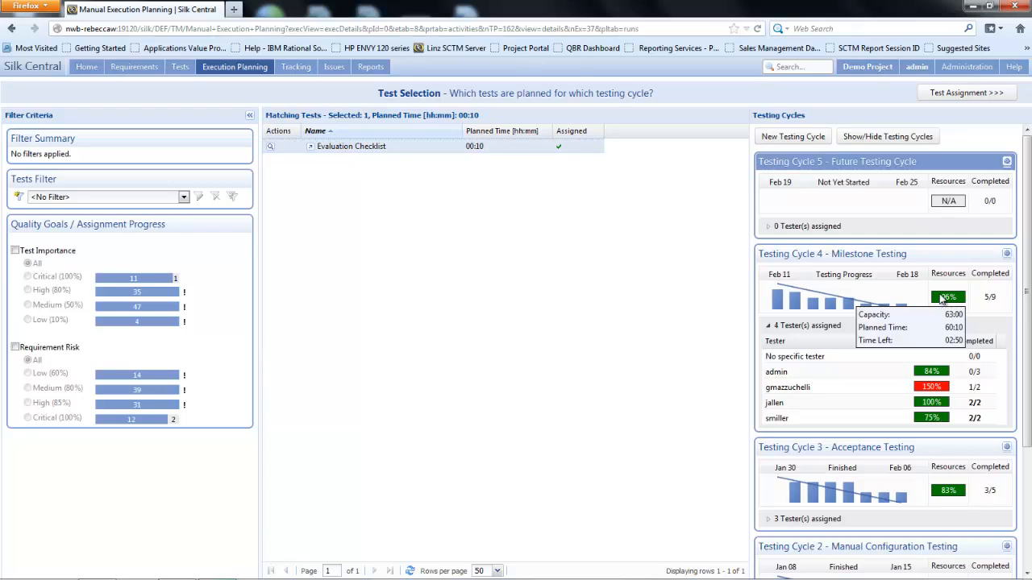
mouse_move(809, 406)
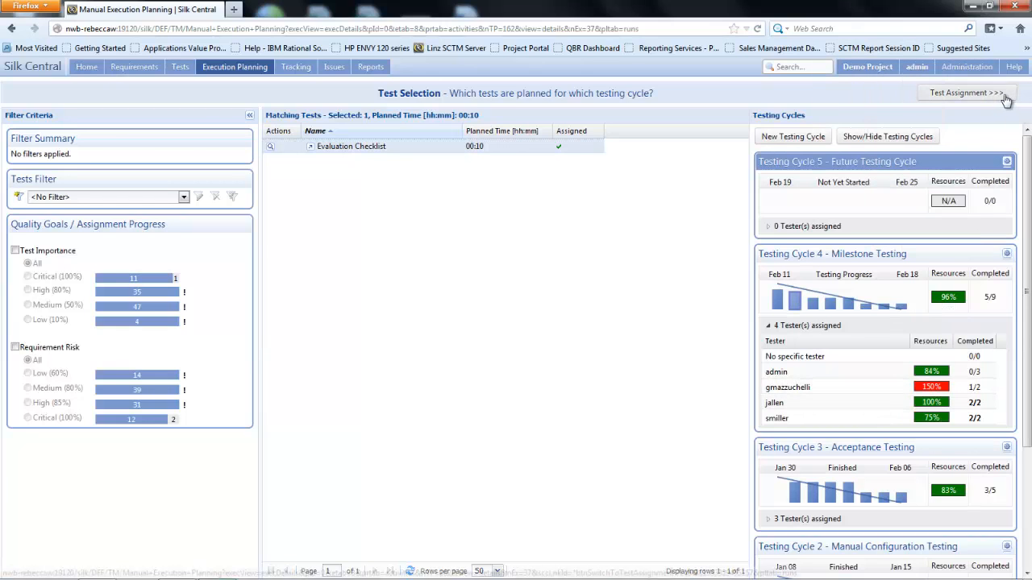
- List admin's assigned tests in Testing Cycle 4 via Test Assignment
left_click(964, 92)
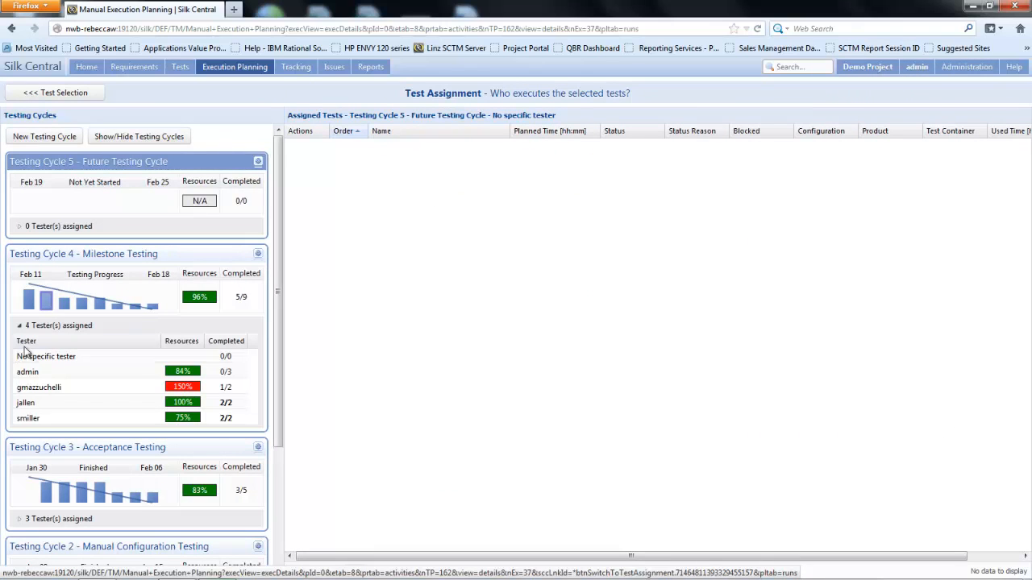
left_click(27, 371)
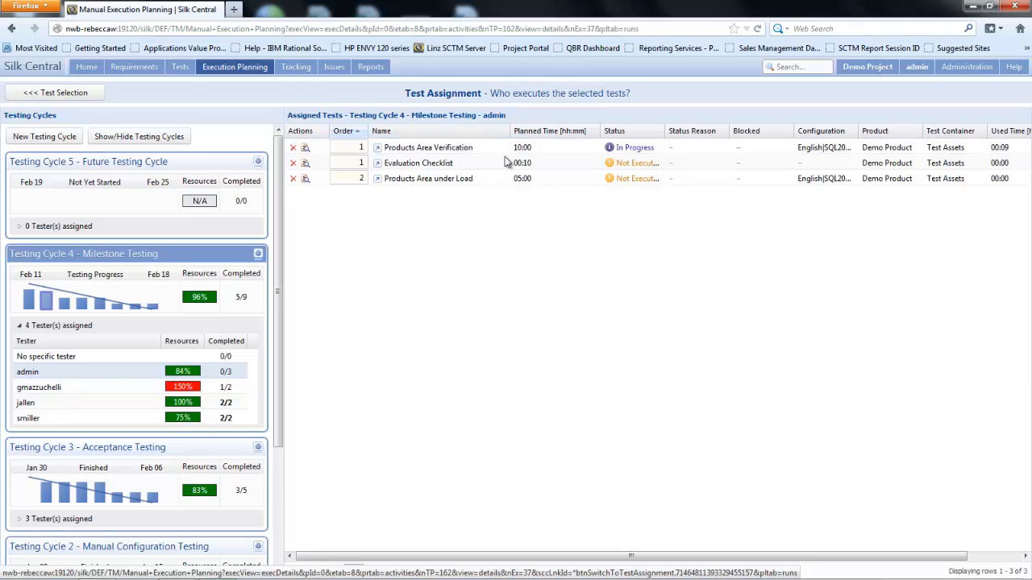
mouse_move(182, 387)
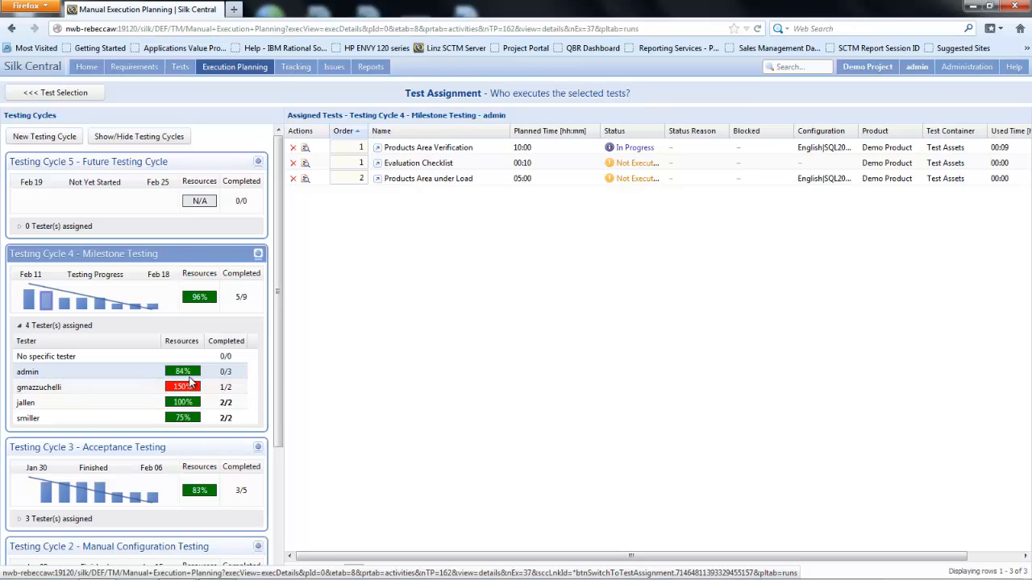
mouse_move(183, 387)
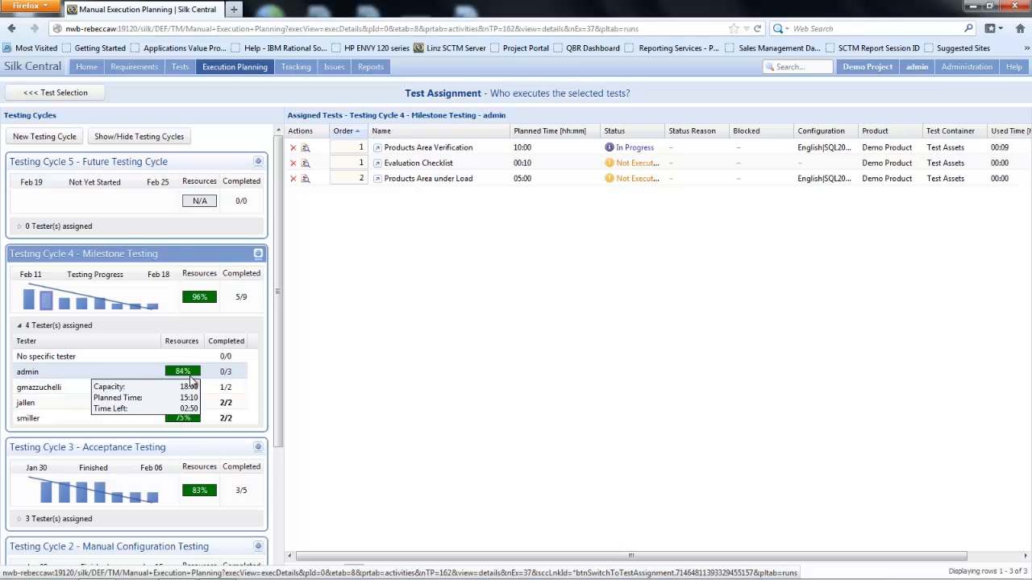
mouse_move(493, 255)
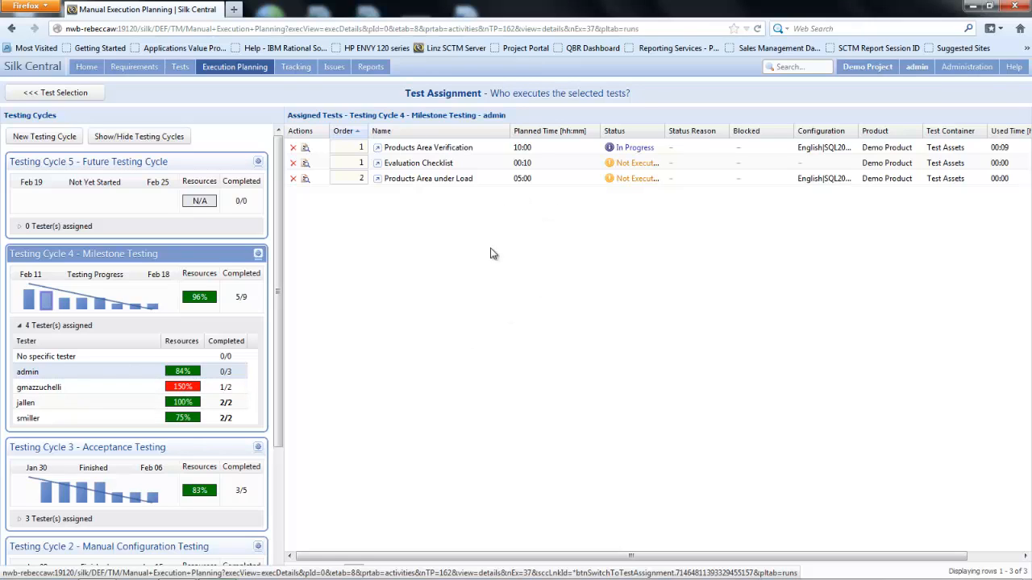
mouse_move(406, 190)
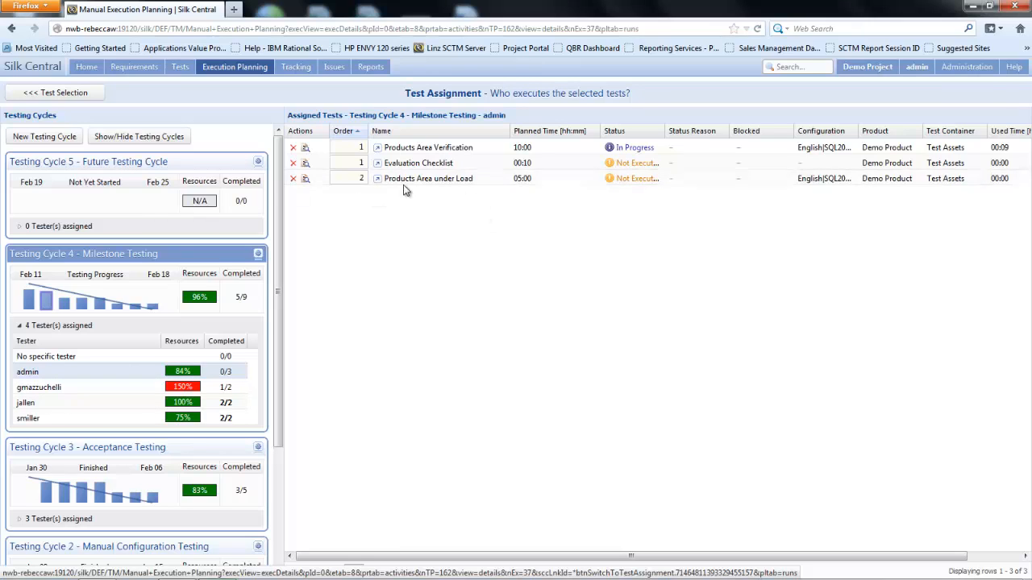
mouse_move(498, 181)
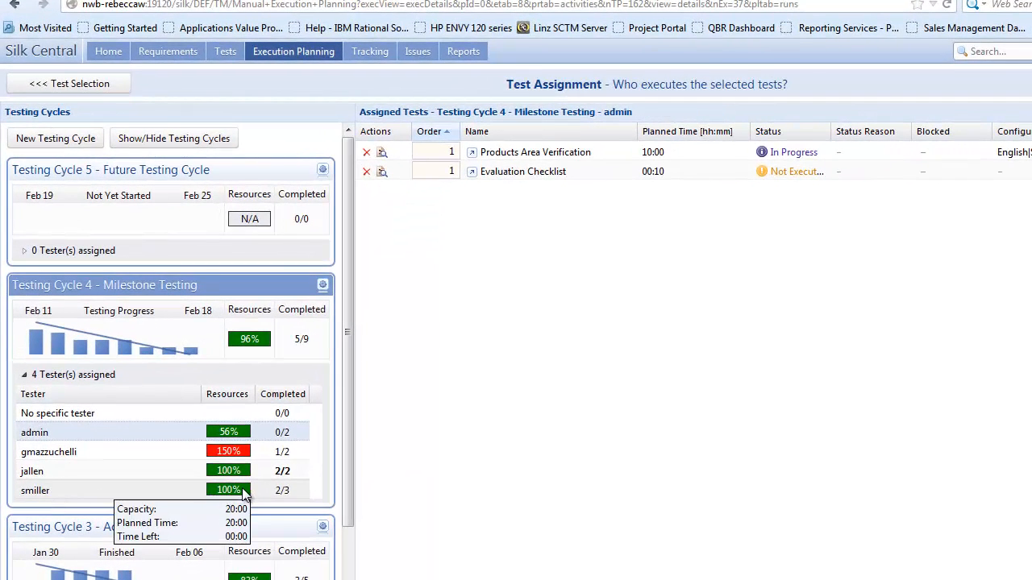
mouse_move(229, 433)
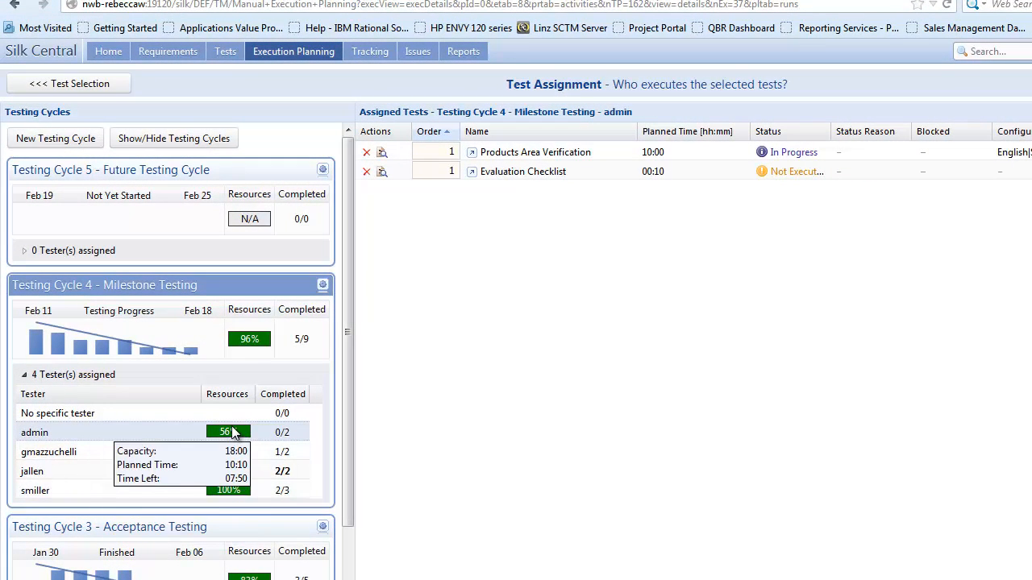
mouse_move(222, 523)
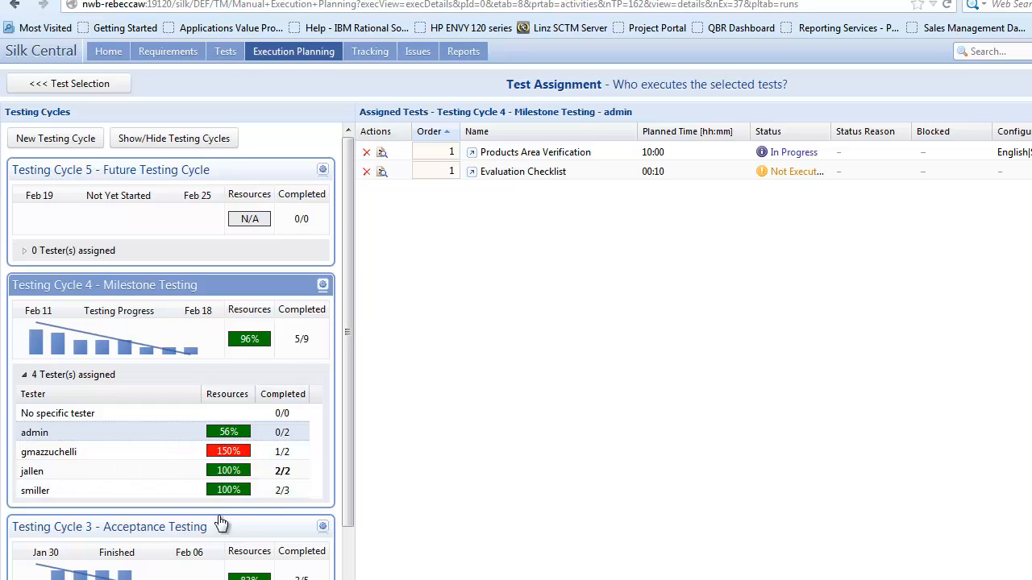
left_click(294, 50)
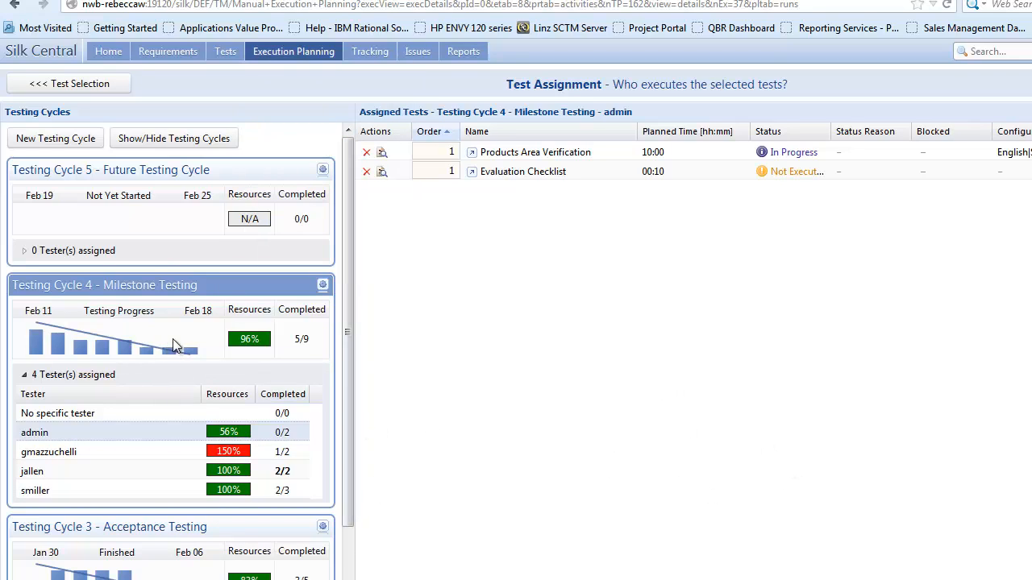
left_click(69, 84)
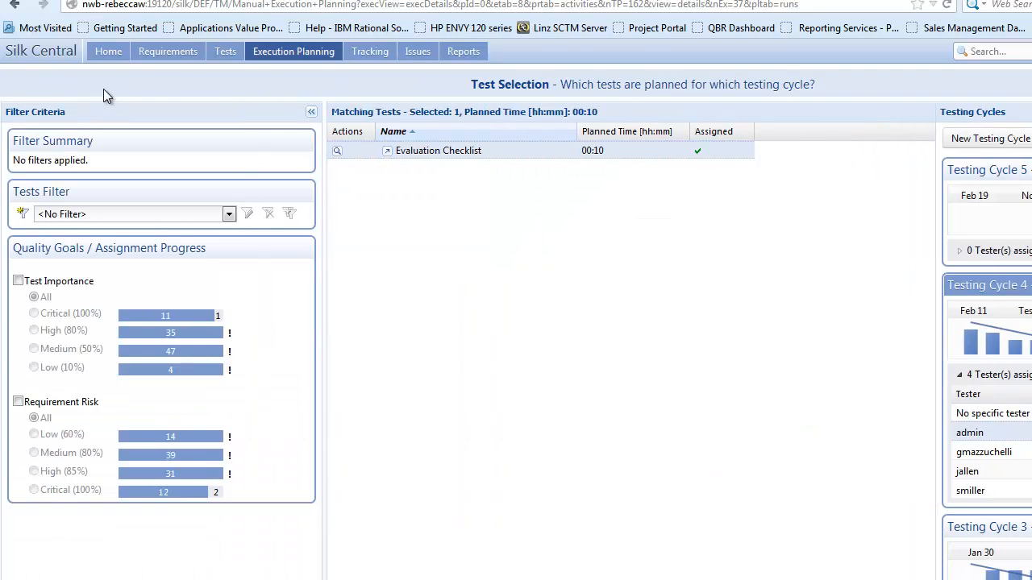
- Open My Dashboard from the Home menu
left_click(108, 50)
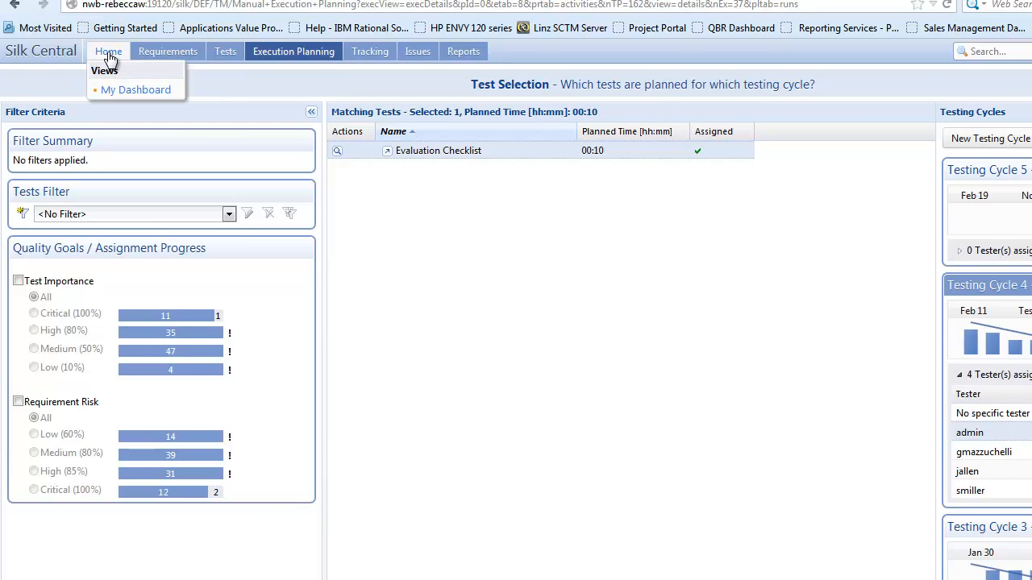
left_click(135, 90)
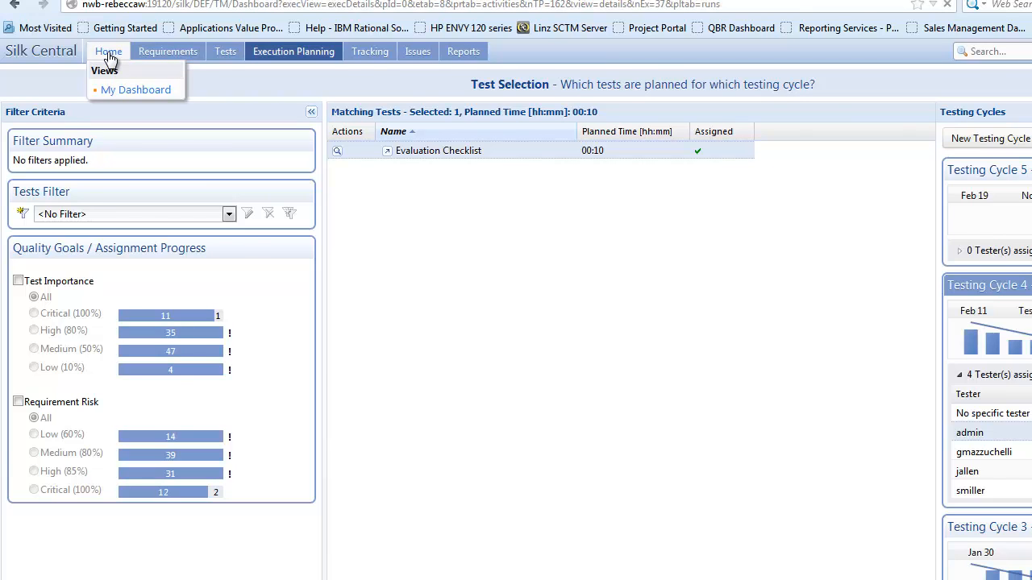
left_click(135, 90)
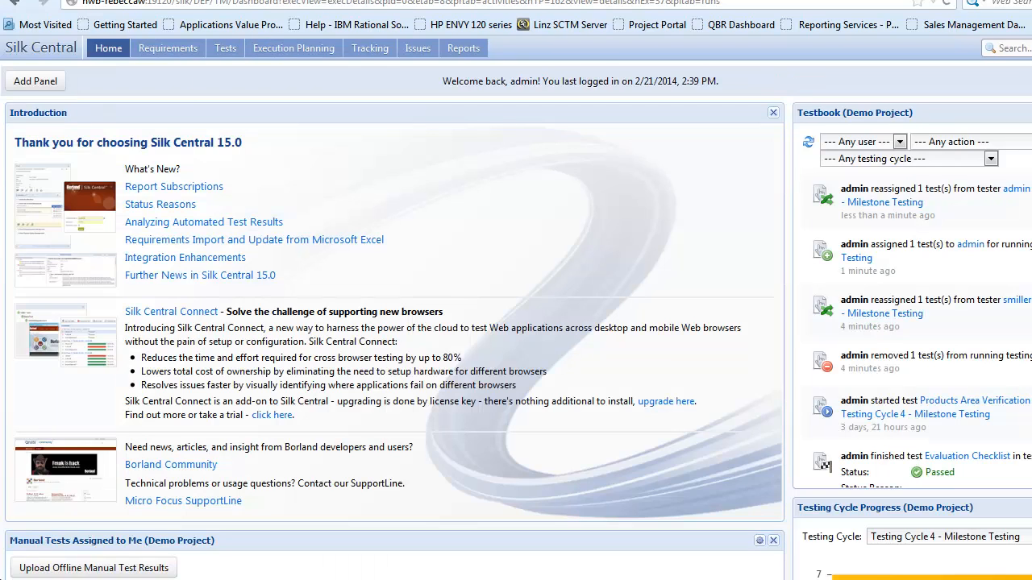
mouse_move(23, 548)
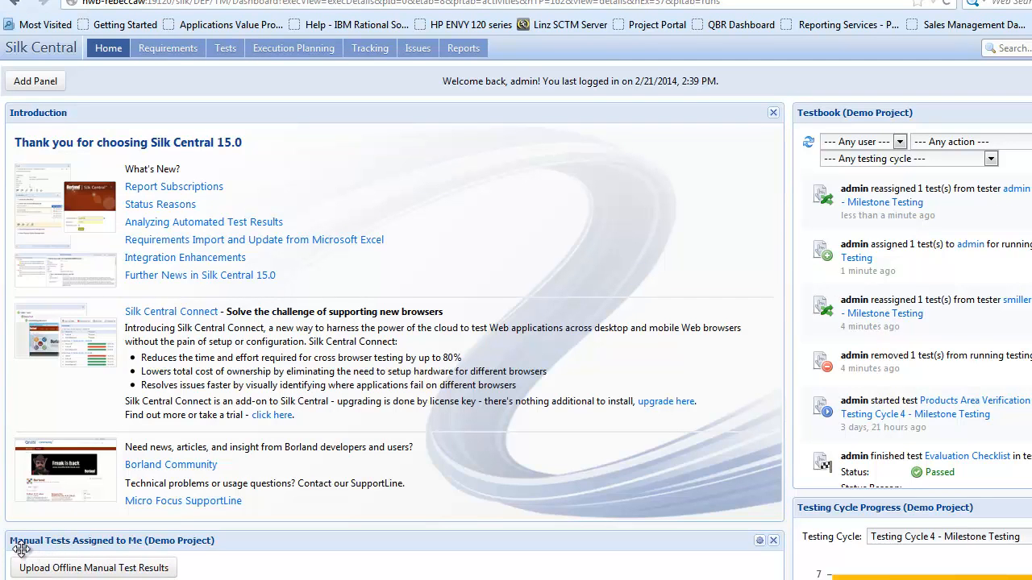
mouse_move(143, 561)
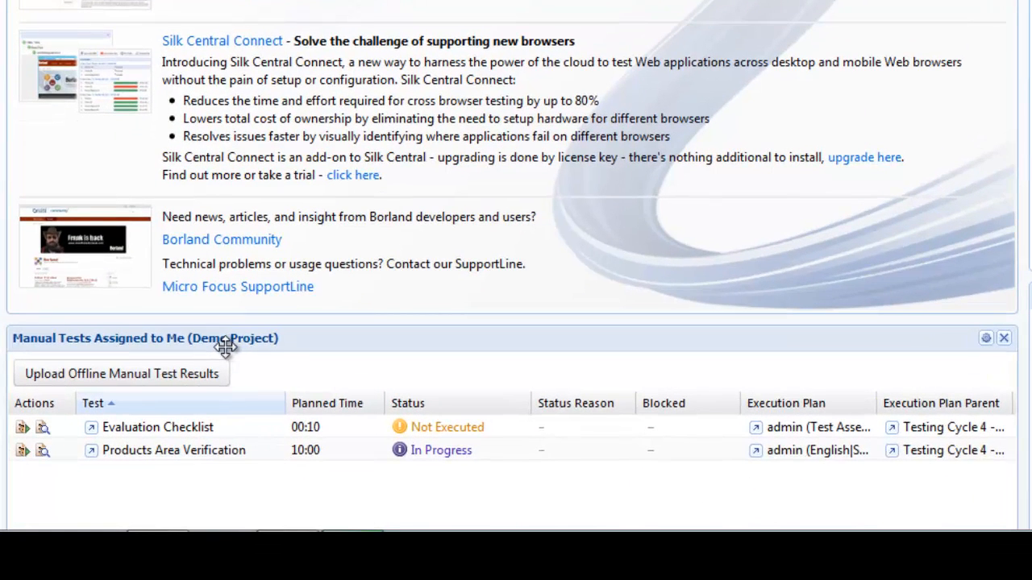
mouse_move(226, 348)
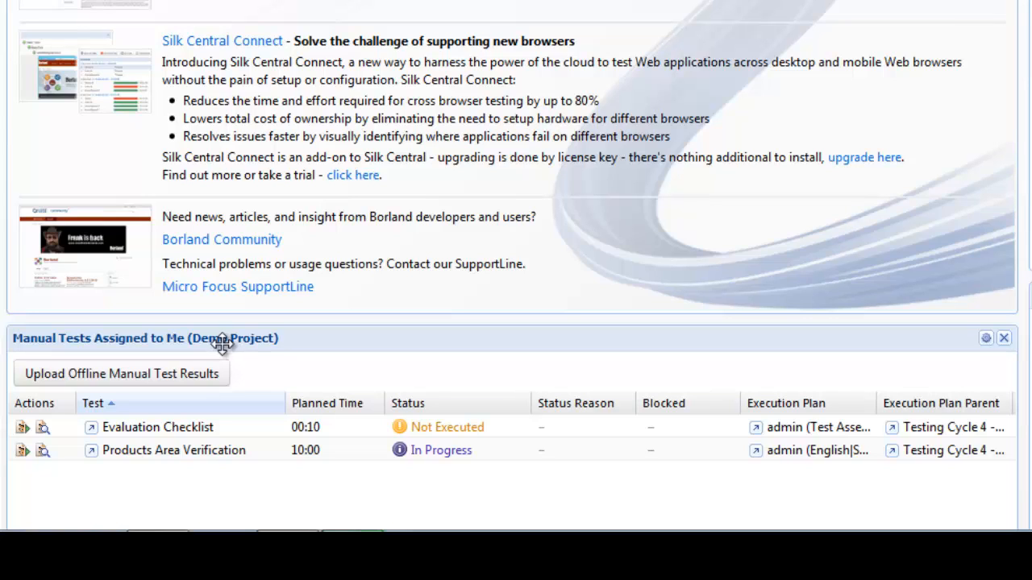
mouse_move(228, 340)
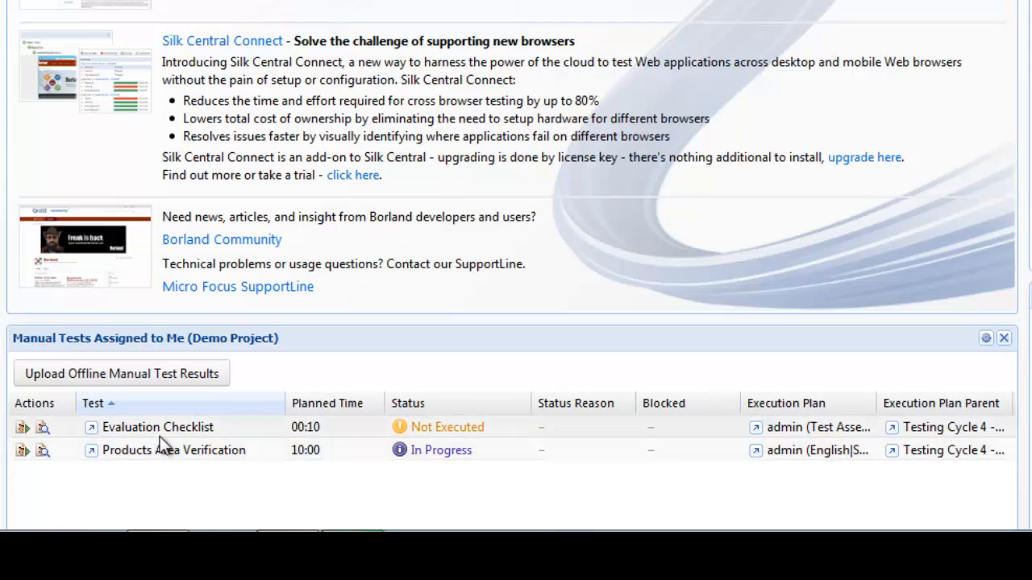
mouse_move(139, 429)
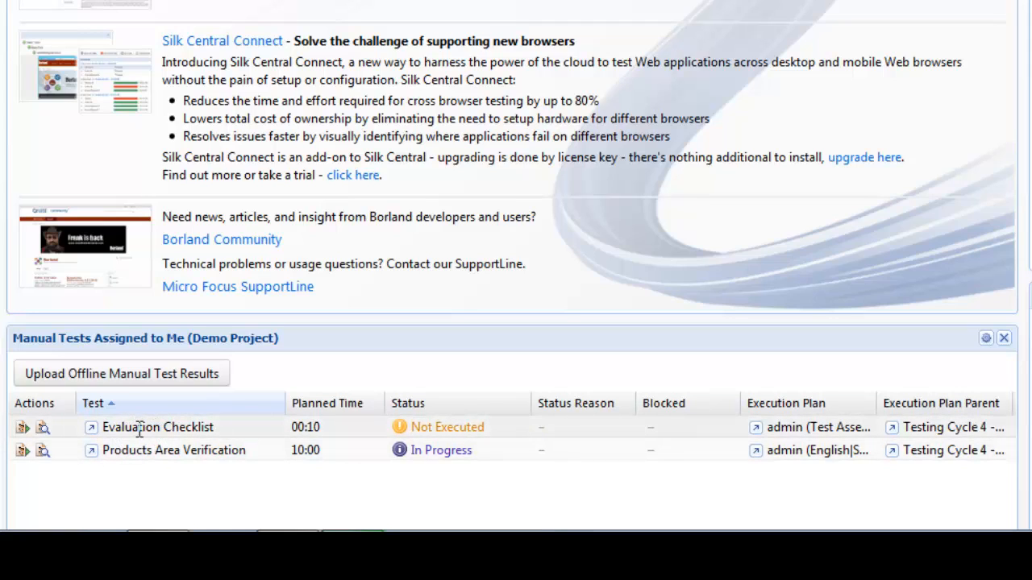
mouse_move(227, 436)
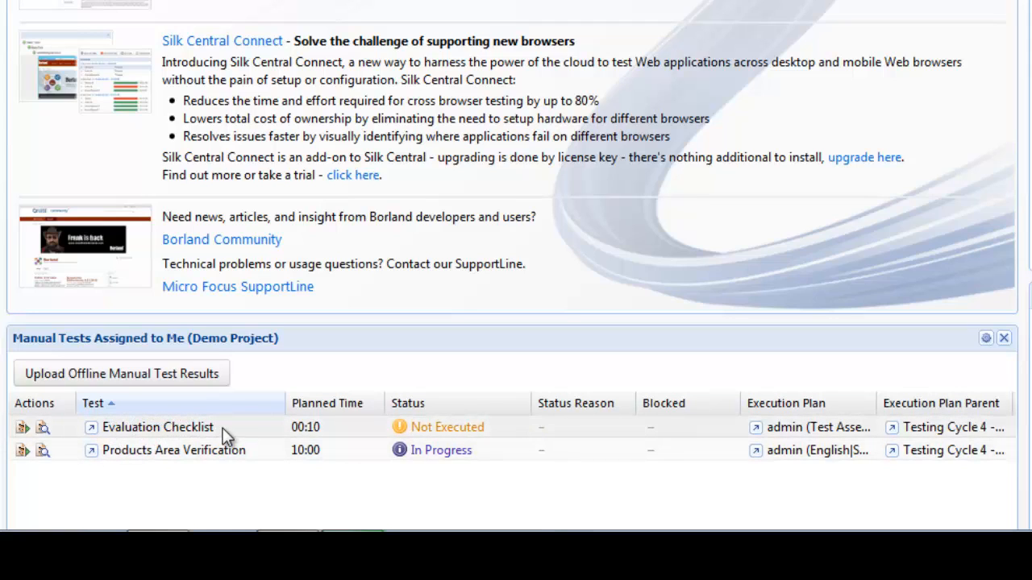
mouse_move(329, 439)
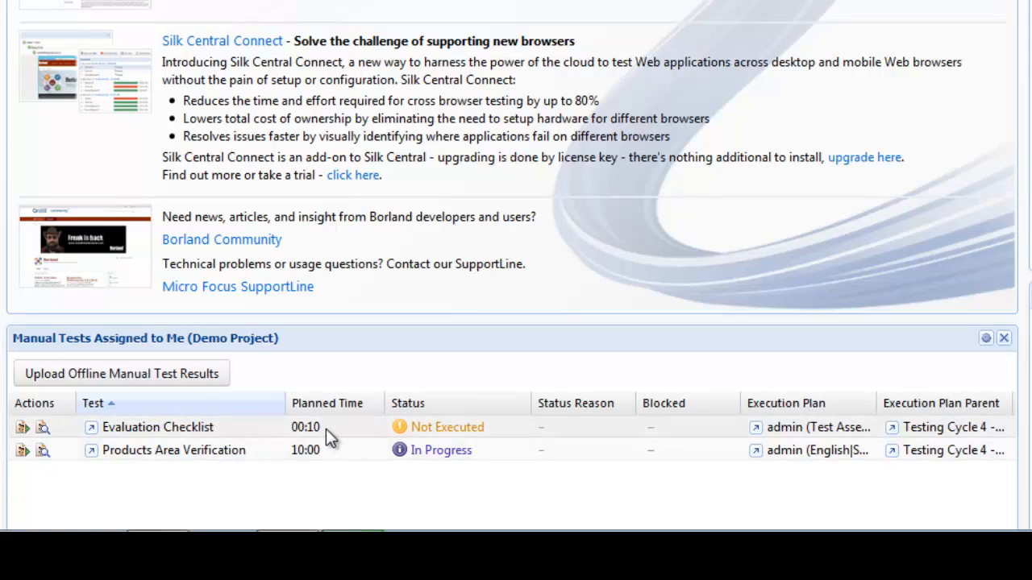
mouse_move(503, 438)
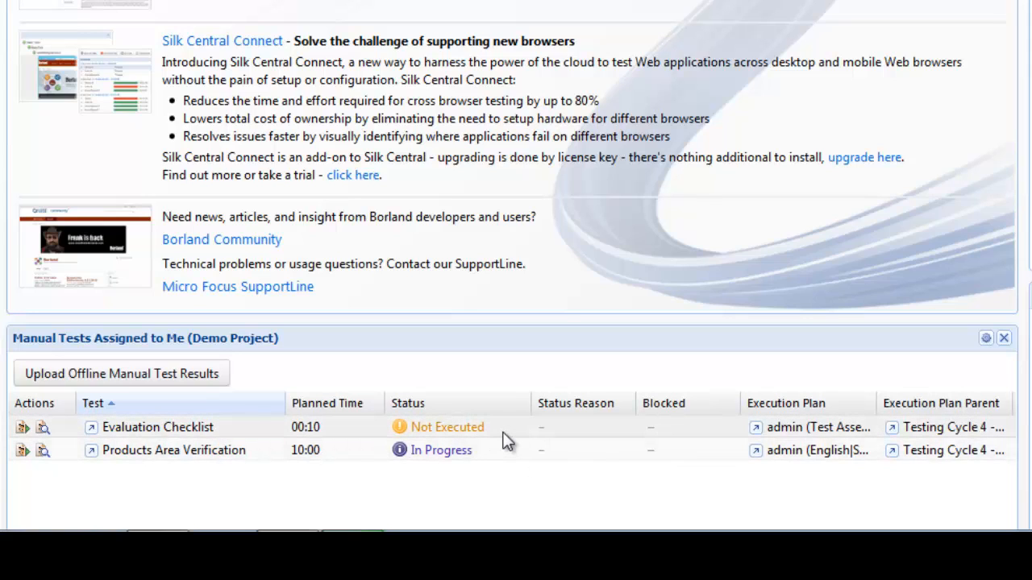
mouse_move(919, 432)
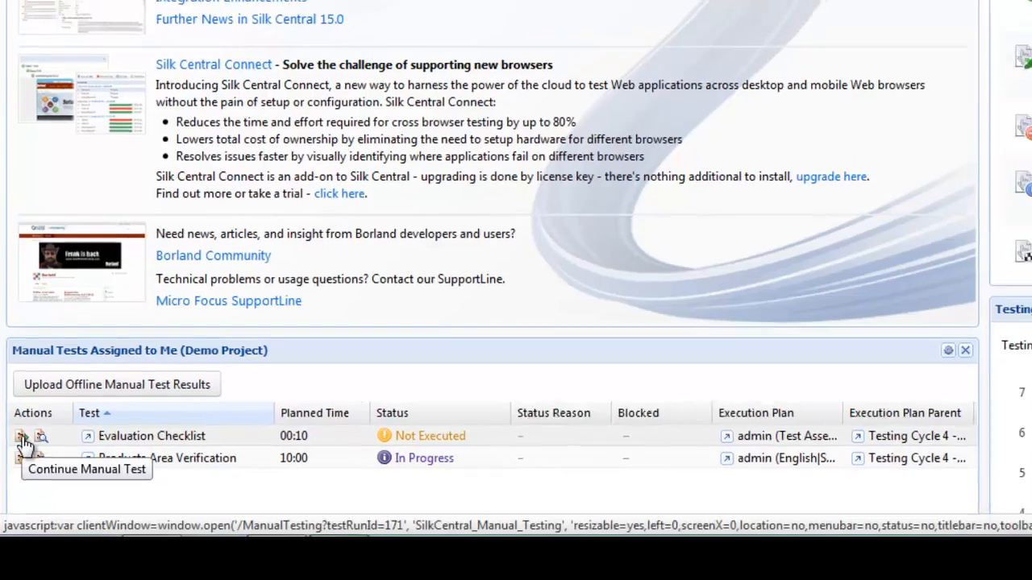
- Launch the Evaluation Checklist manual test window at step 1, Login to website
left_click(23, 435)
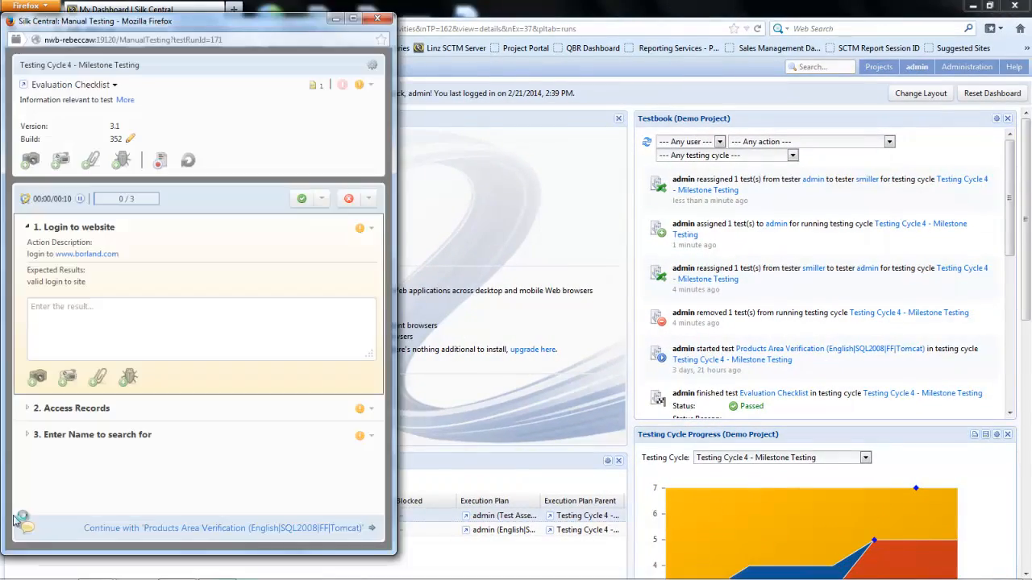
mouse_move(73, 115)
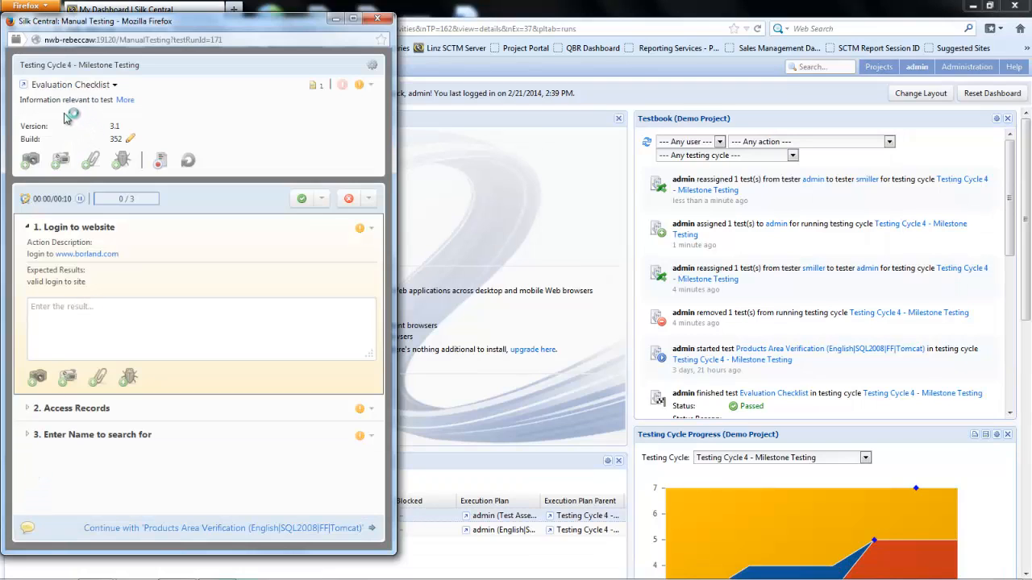
mouse_move(88, 122)
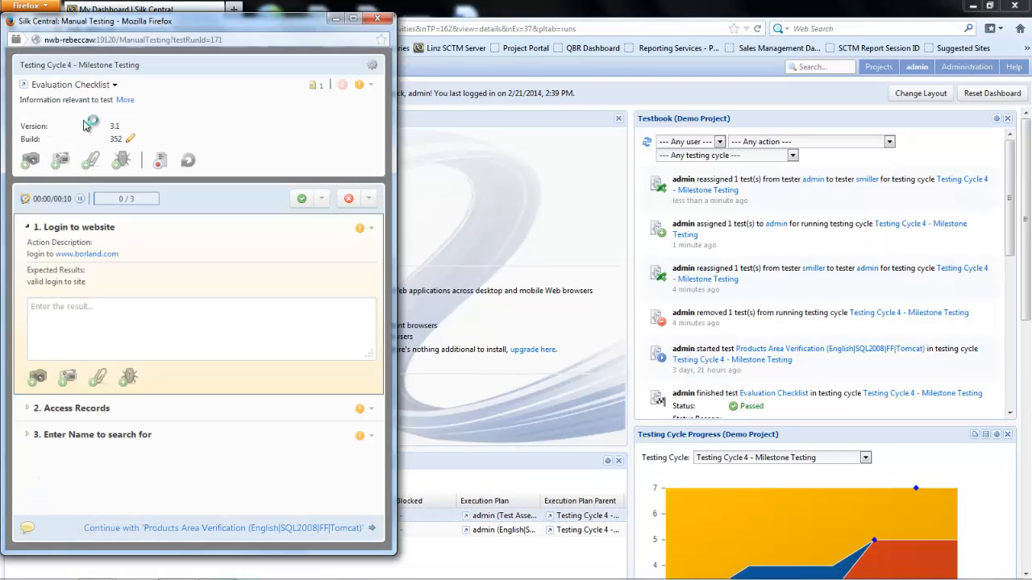
mouse_move(77, 142)
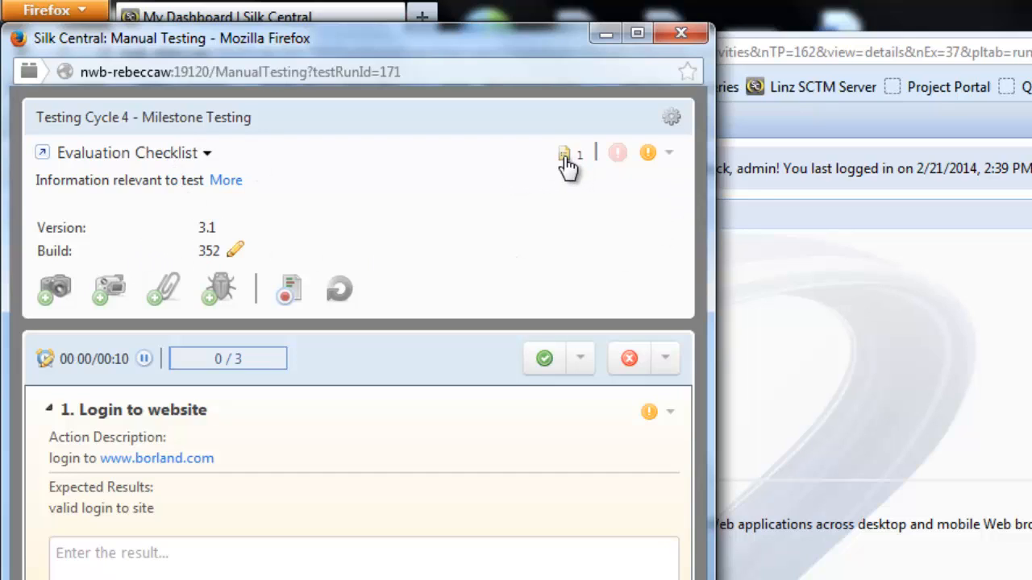
mouse_move(564, 154)
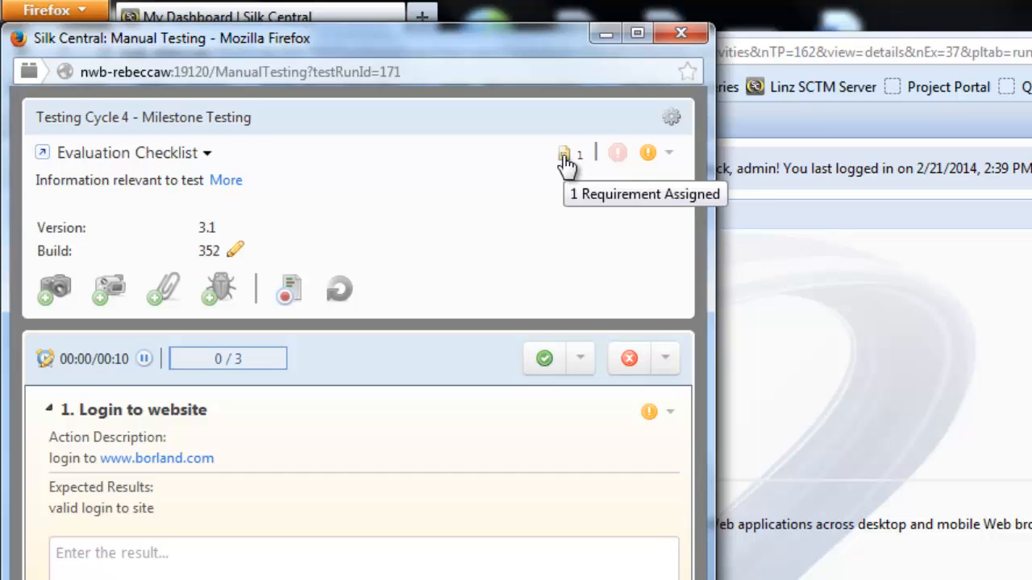
mouse_move(110, 226)
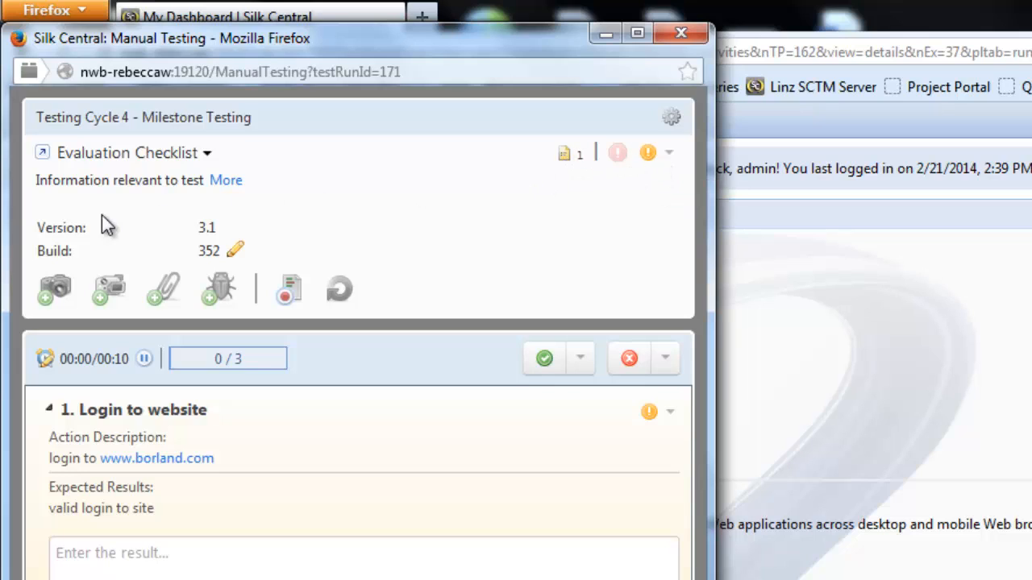
mouse_move(144, 277)
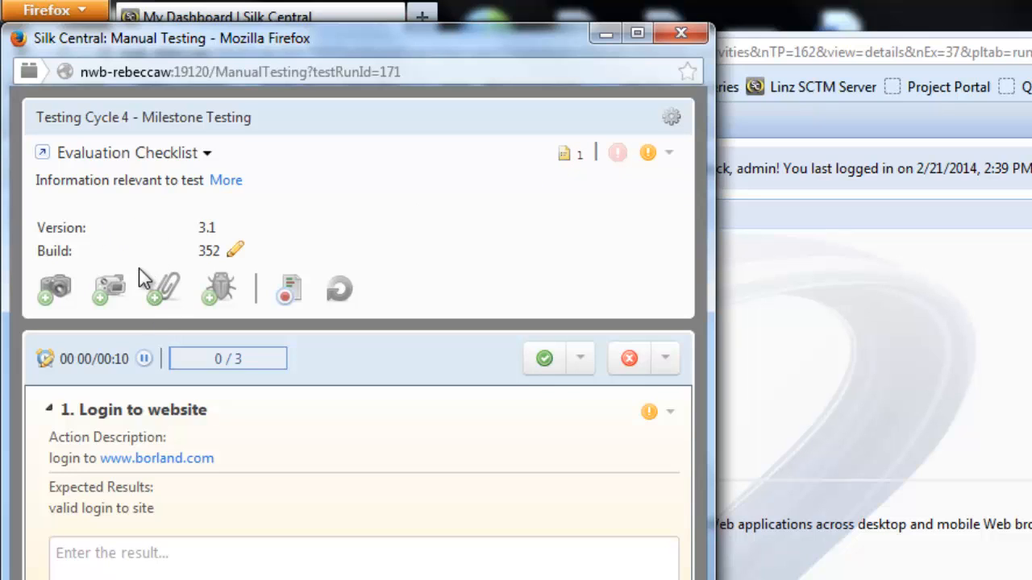
mouse_move(175, 233)
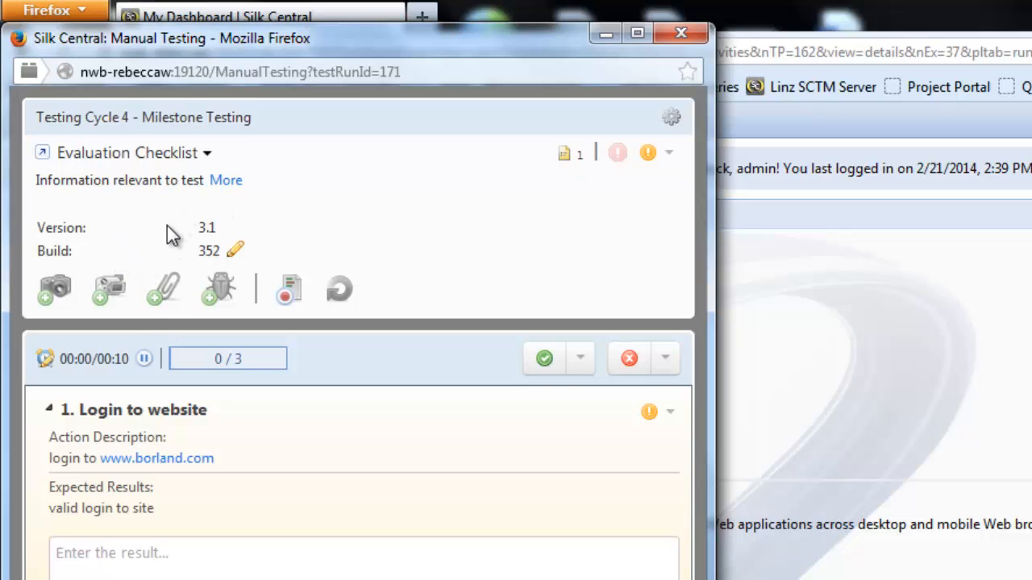
mouse_move(77, 261)
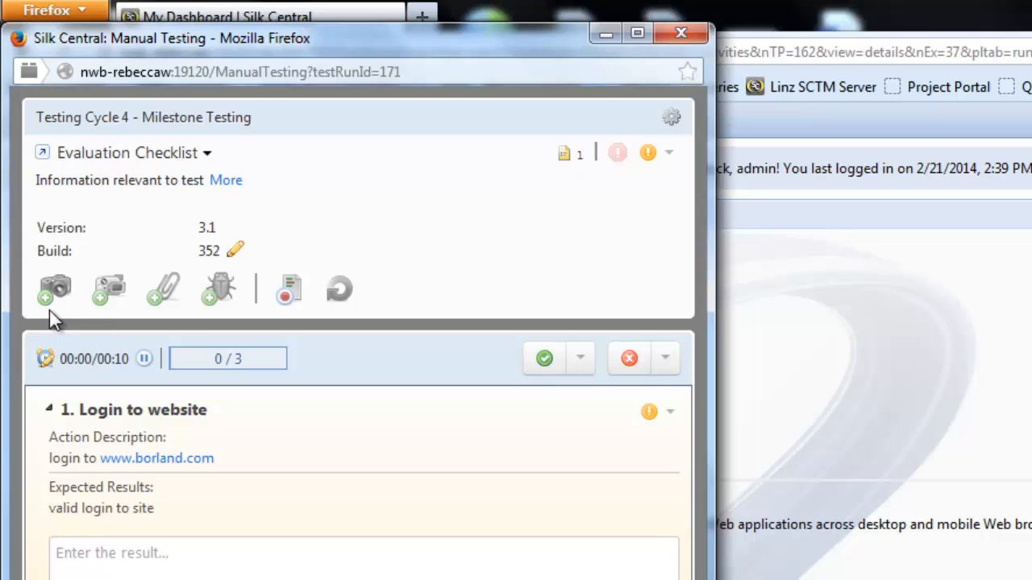
mouse_move(41, 319)
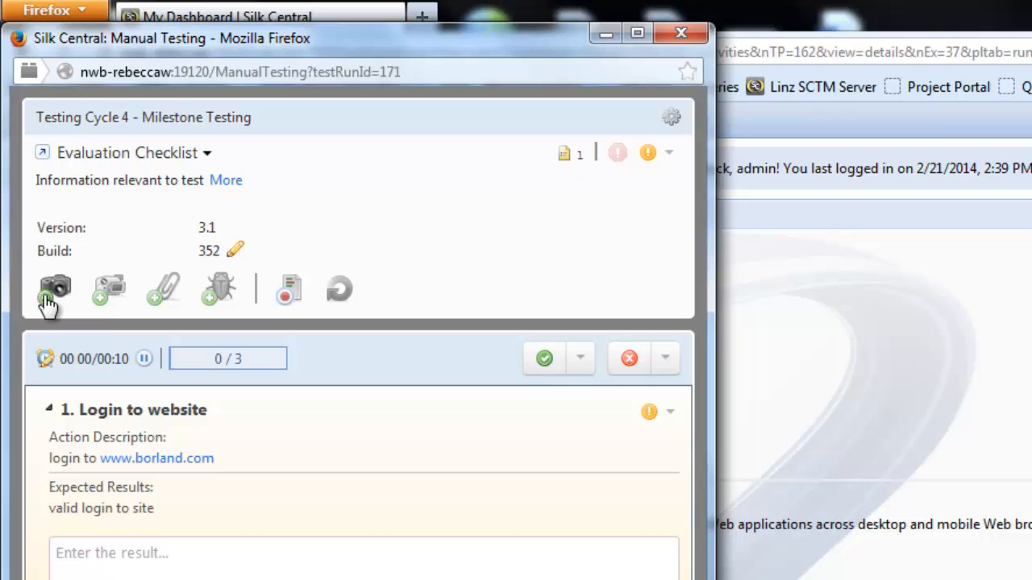
mouse_move(55, 290)
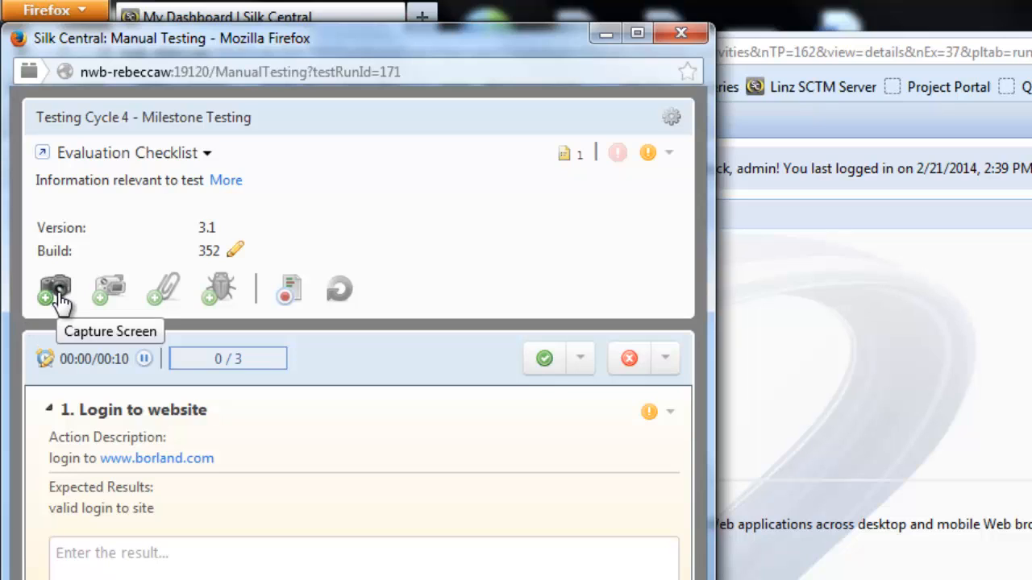
mouse_move(164, 294)
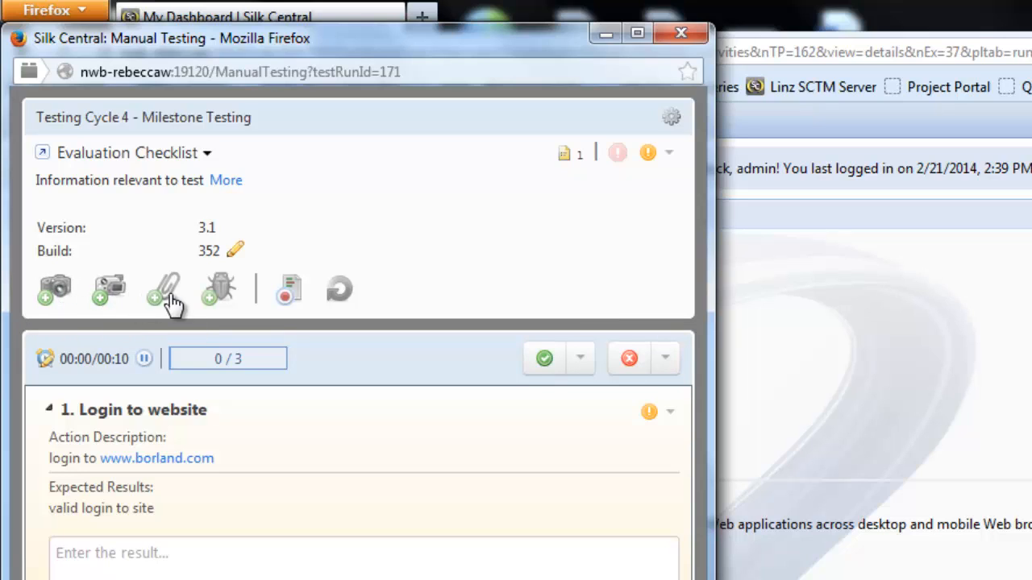
mouse_move(165, 288)
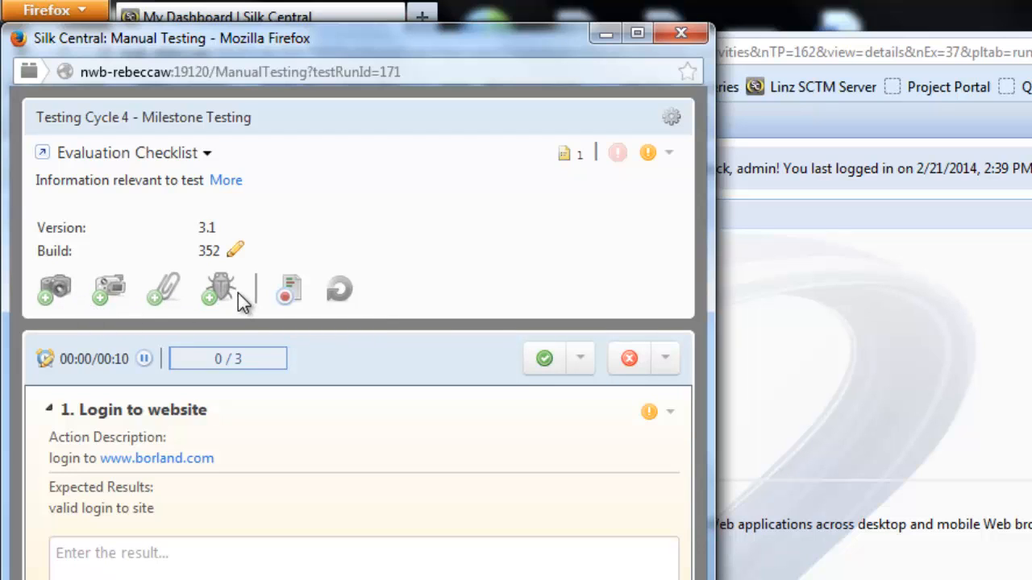
mouse_move(110, 439)
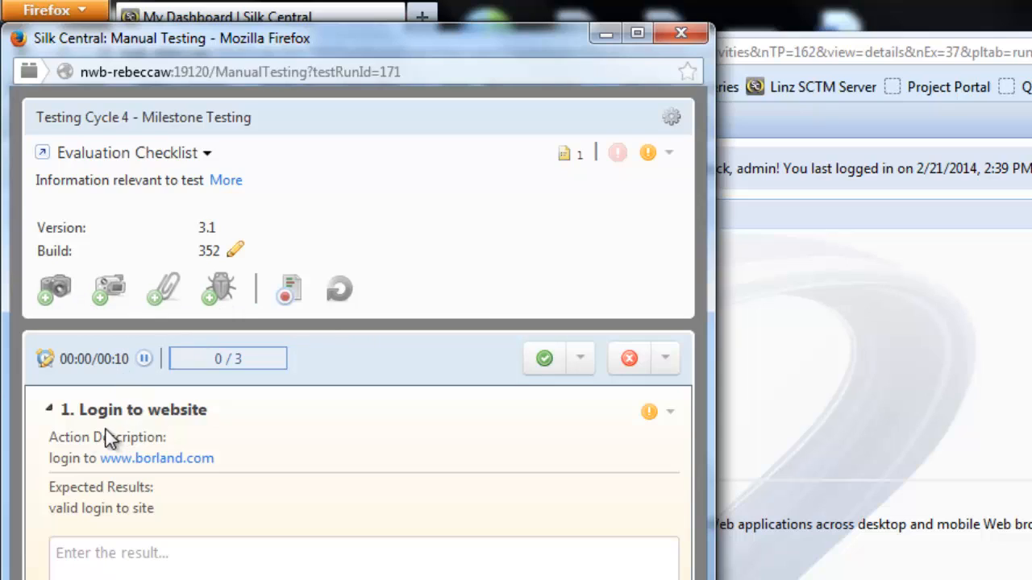
mouse_move(66, 422)
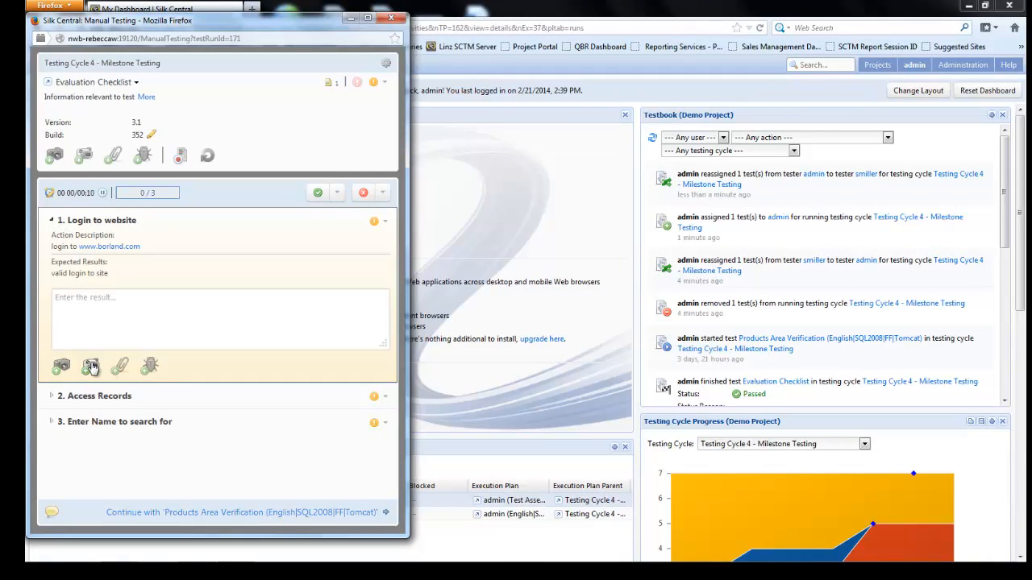
mouse_move(119, 368)
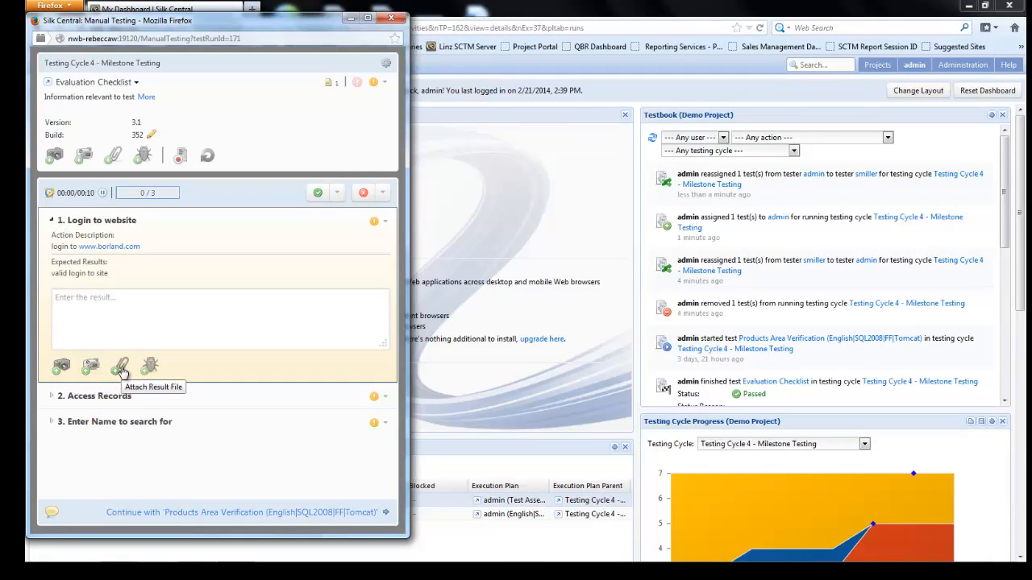
mouse_move(335, 251)
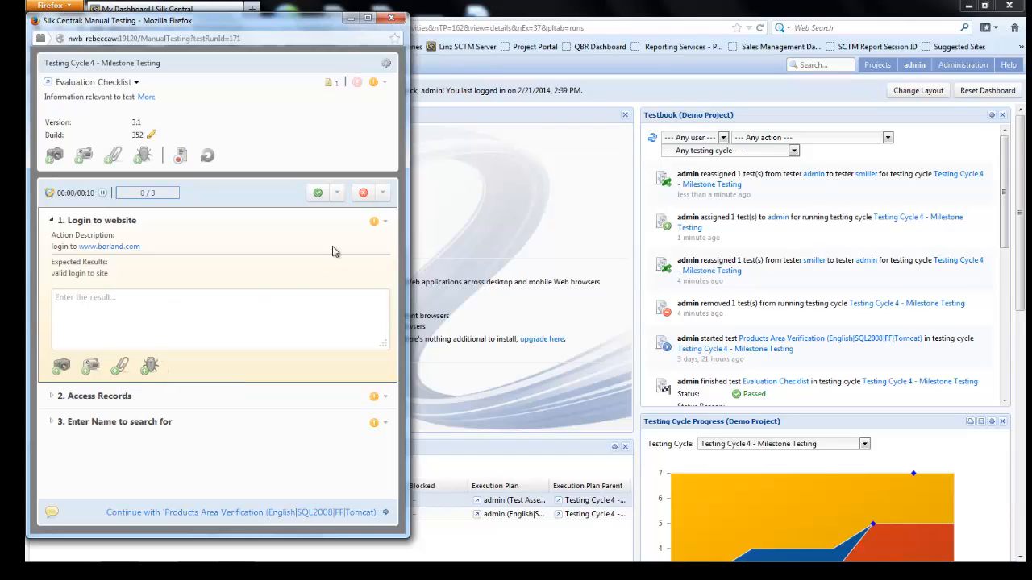
mouse_move(386, 221)
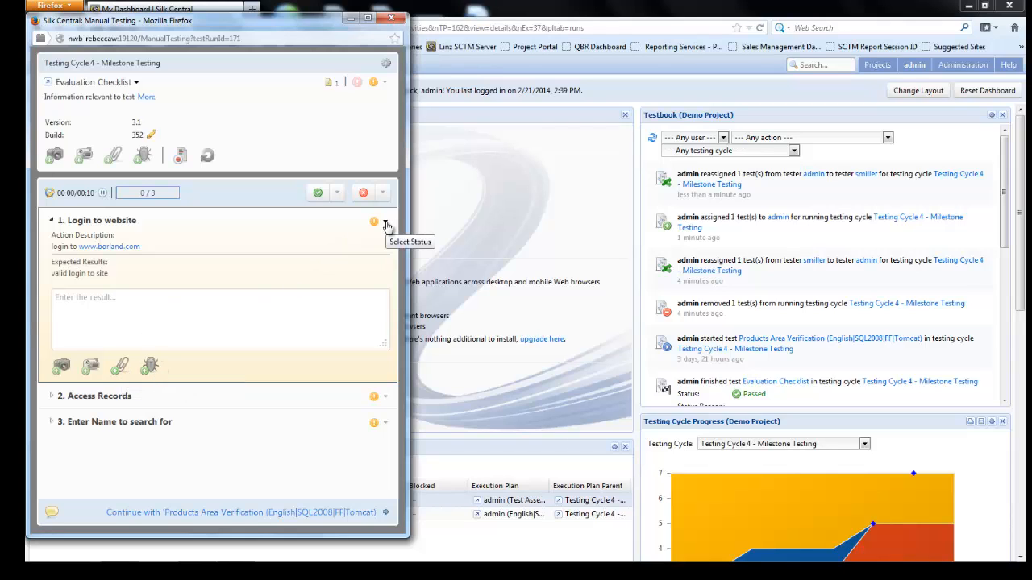
left_click(374, 221)
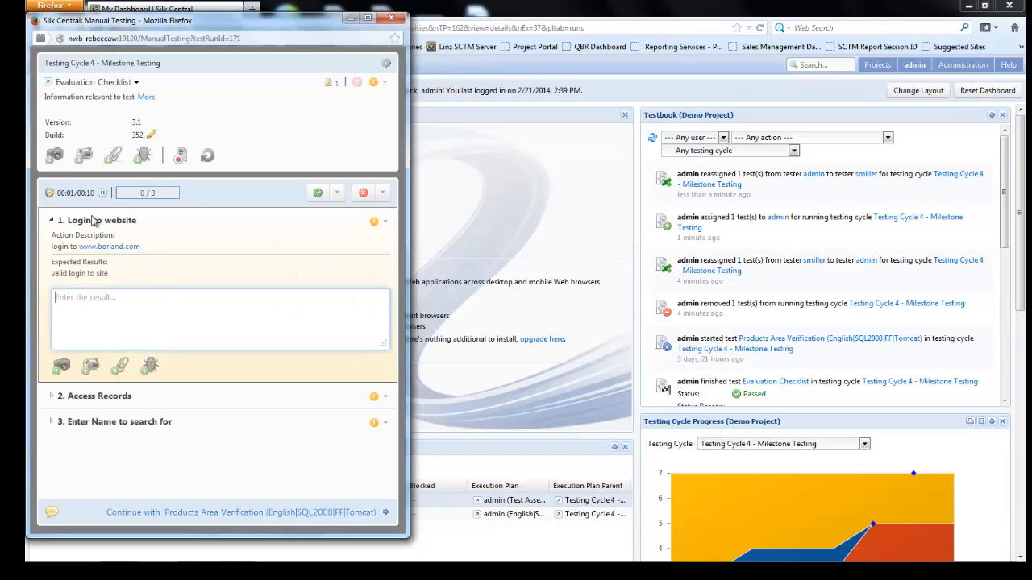
mouse_move(61, 251)
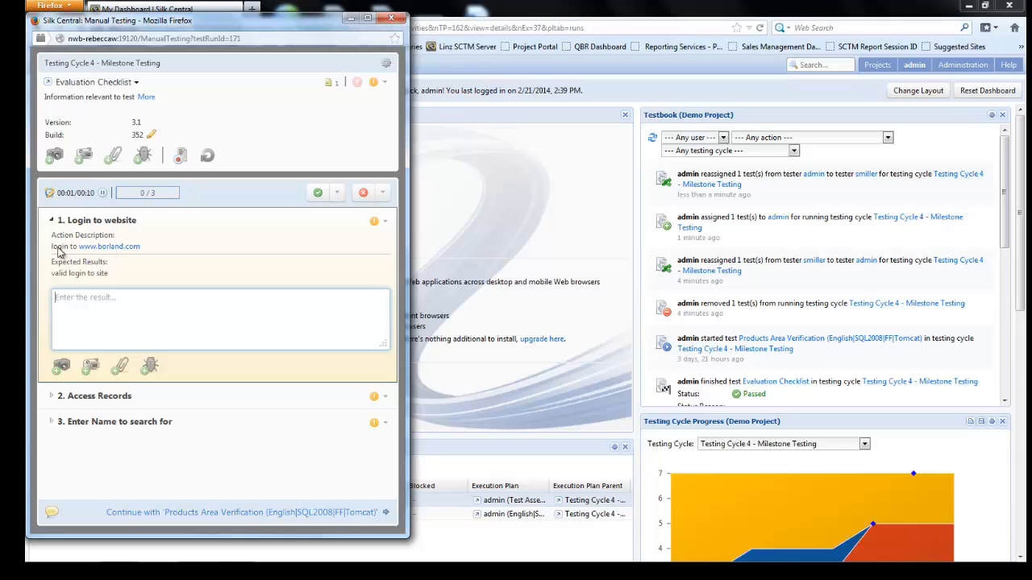
mouse_move(110, 245)
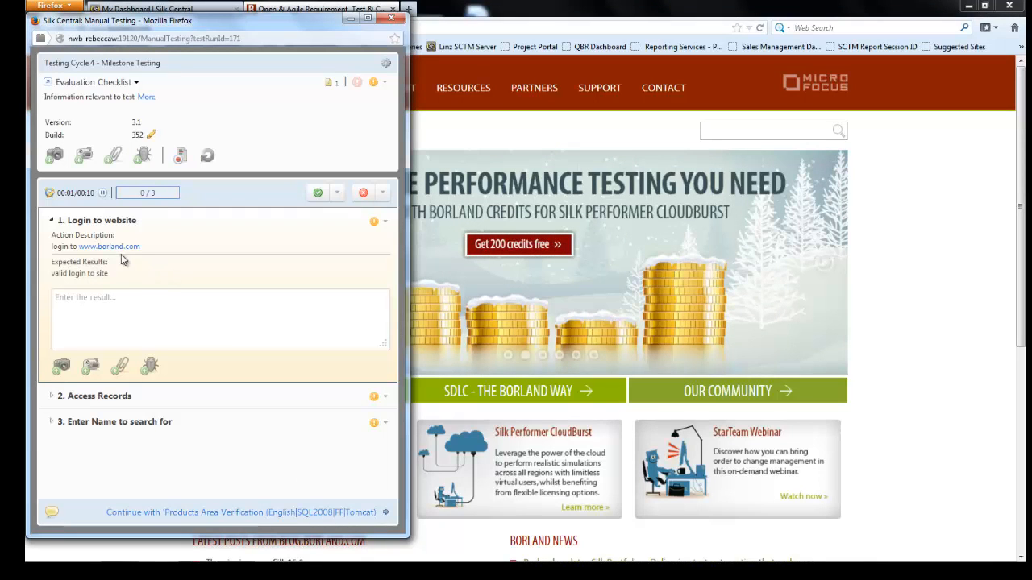
- Enter 'result passed' as the result of the Login to website step
type("result passed")
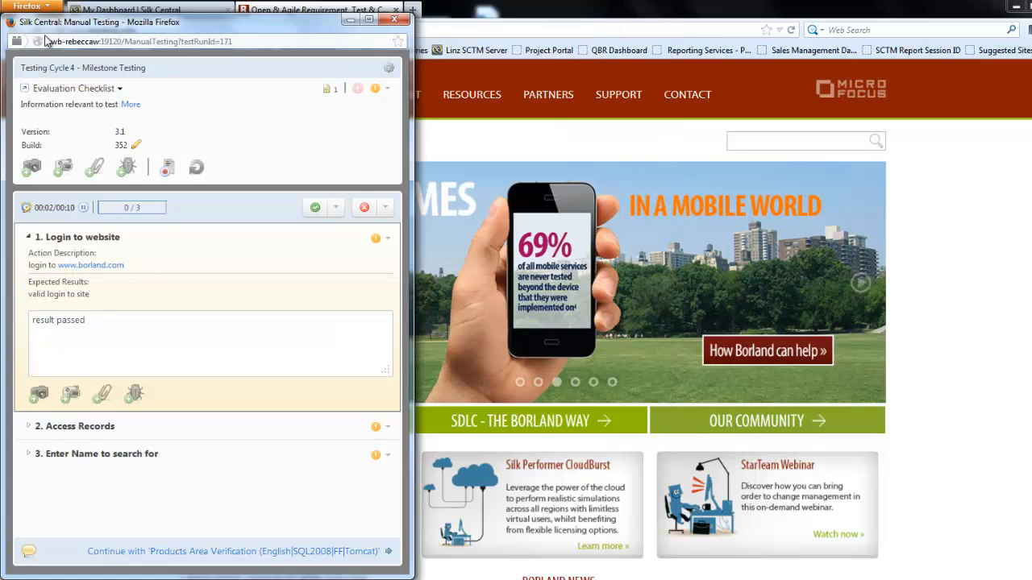
mouse_move(39, 42)
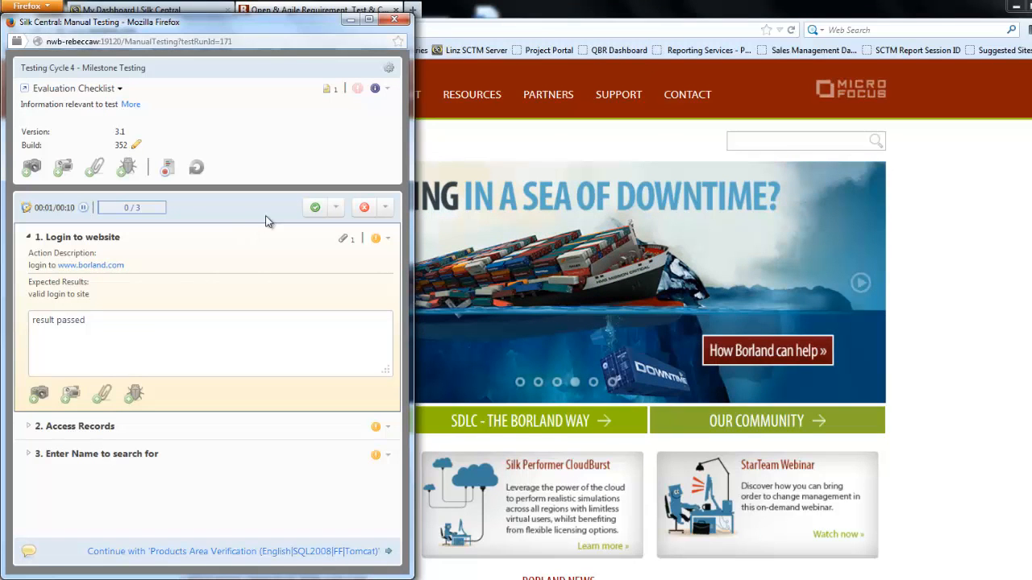
mouse_move(347, 243)
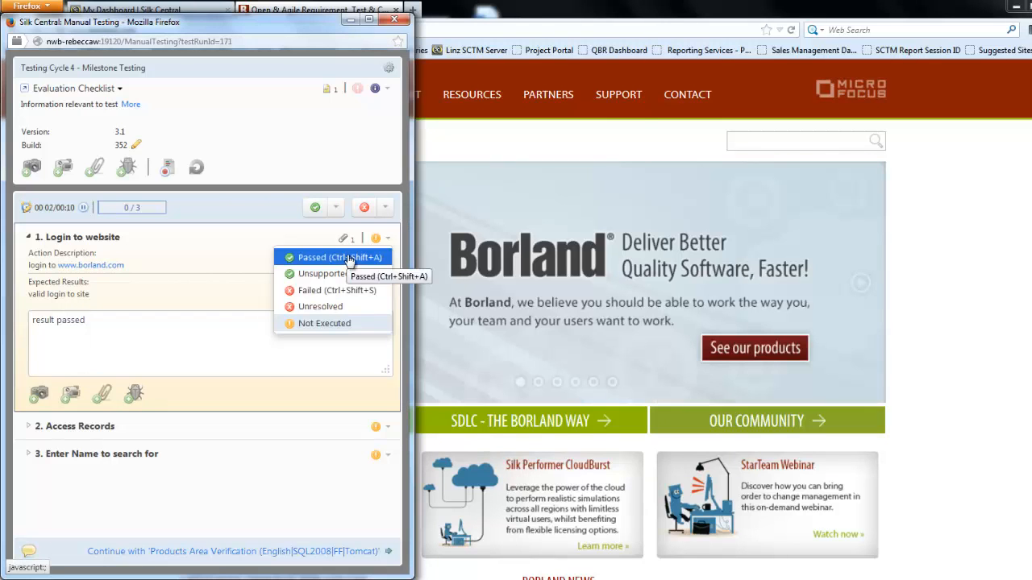
- Mark Login to website as Passed and enter 'fail' as the Access Records result
left_click(313, 258)
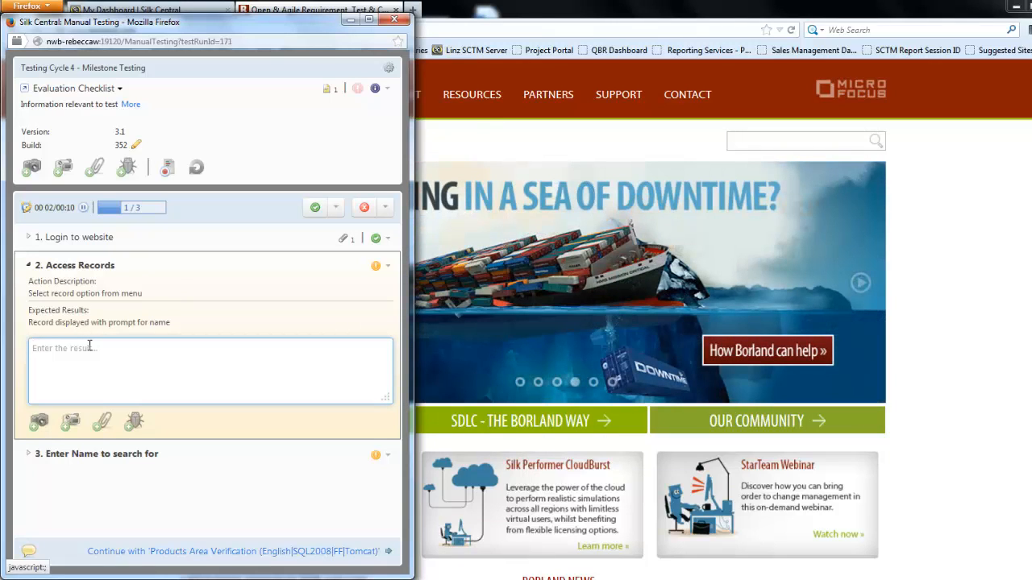
type("t")
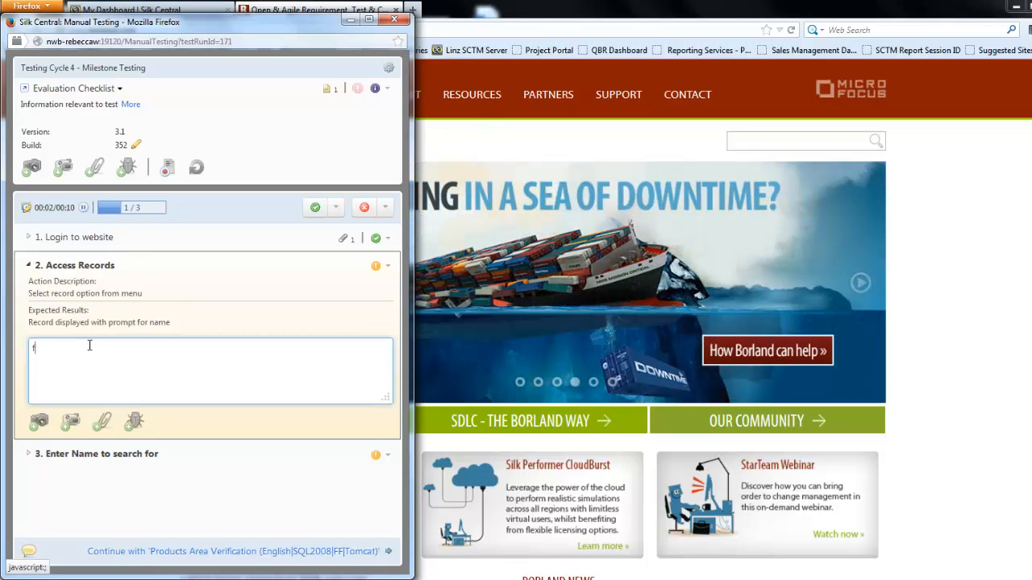
type("ail")
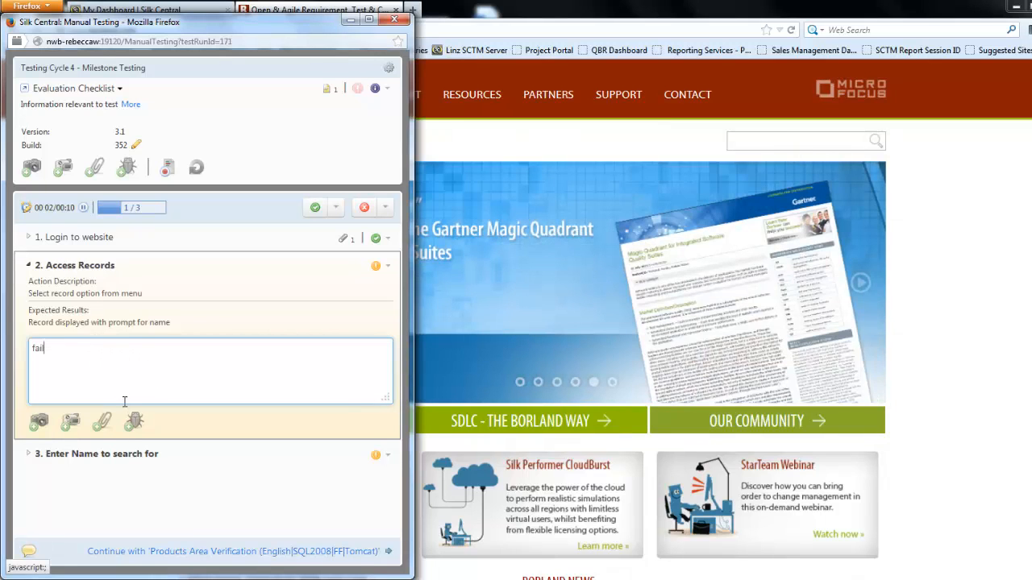
mouse_move(134, 422)
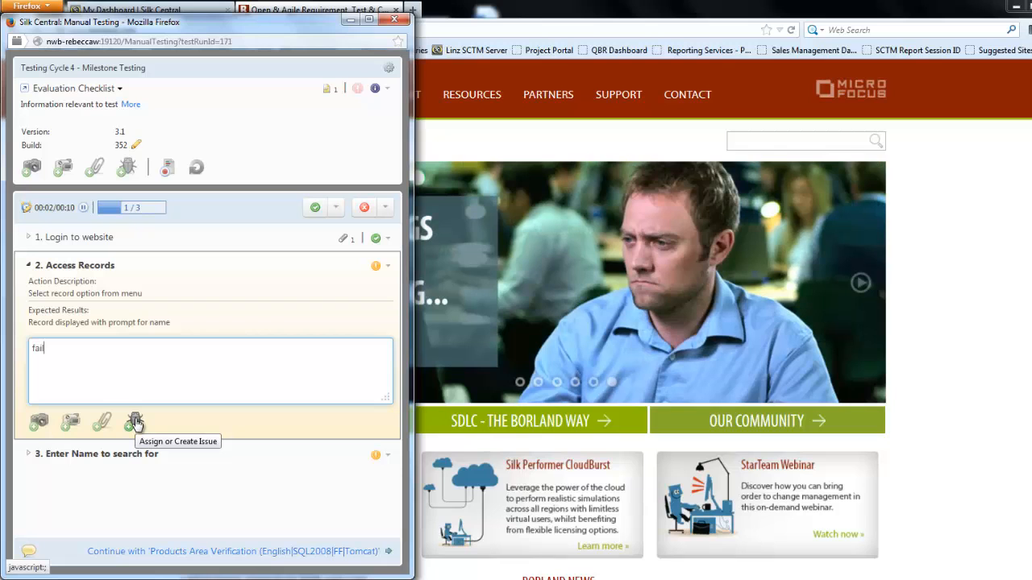
- Start a new issue for the Access Records step, choosing Create new issue
left_click(134, 422)
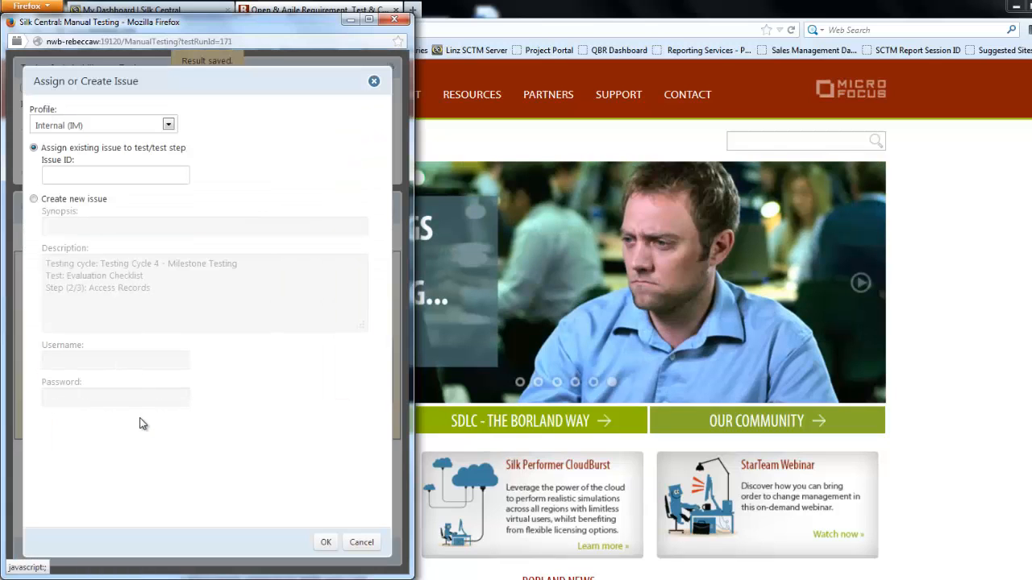
mouse_move(62, 116)
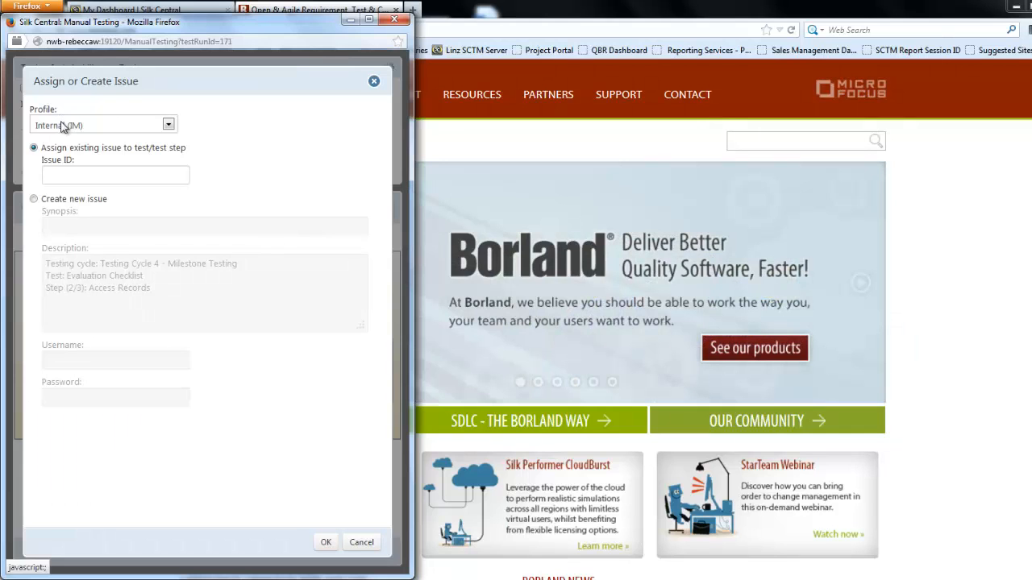
left_click(168, 126)
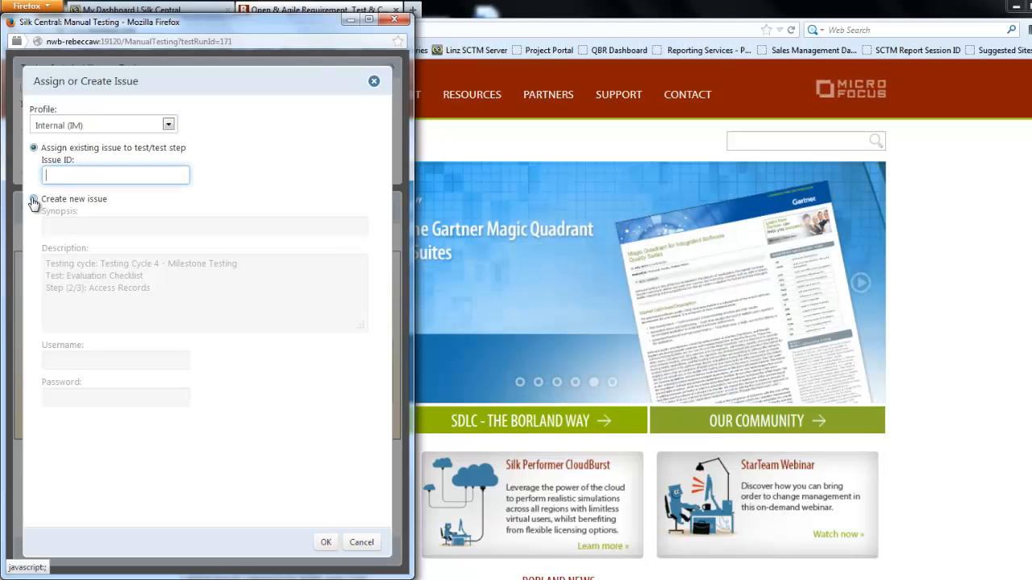
left_click(34, 200)
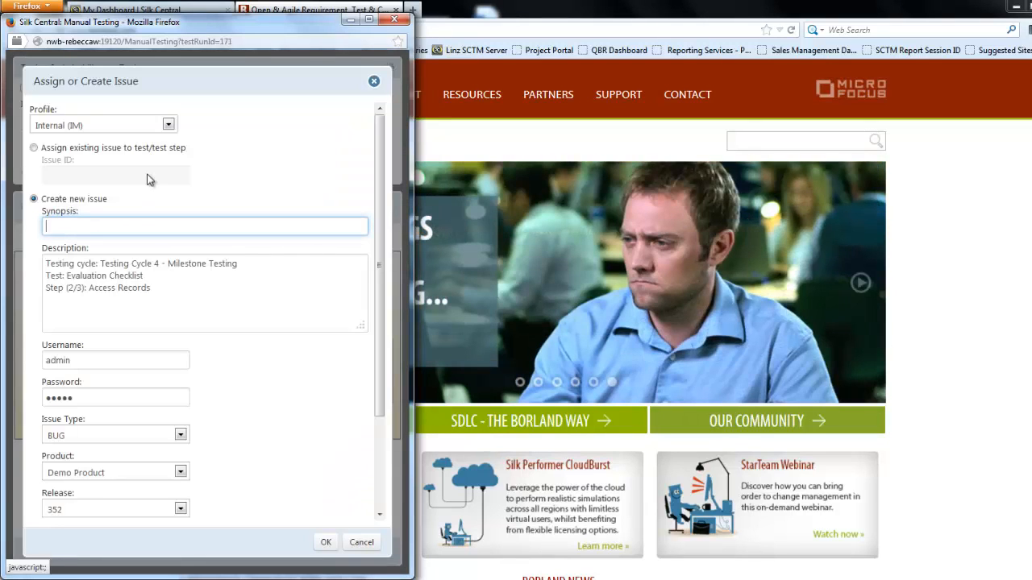
- Create the issue with synopsis 'new defect', a description, and severity 2: Normal
type("new defect")
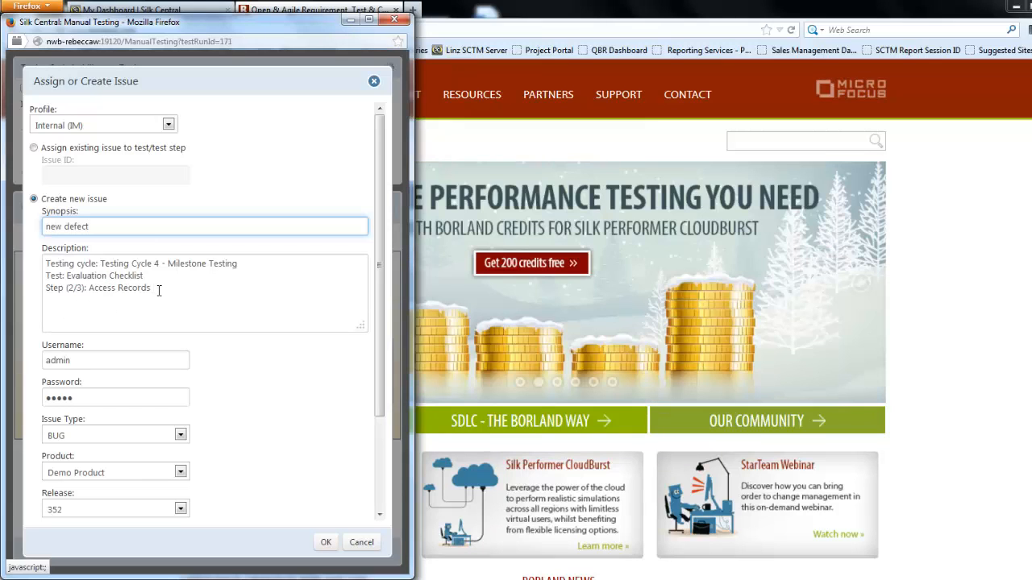
type("supplementary info")
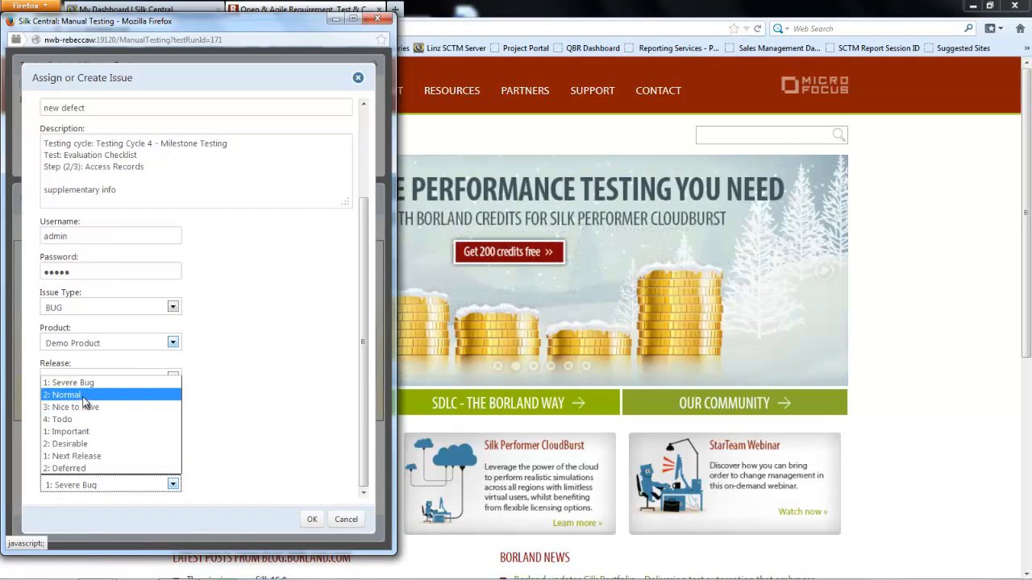
left_click(110, 377)
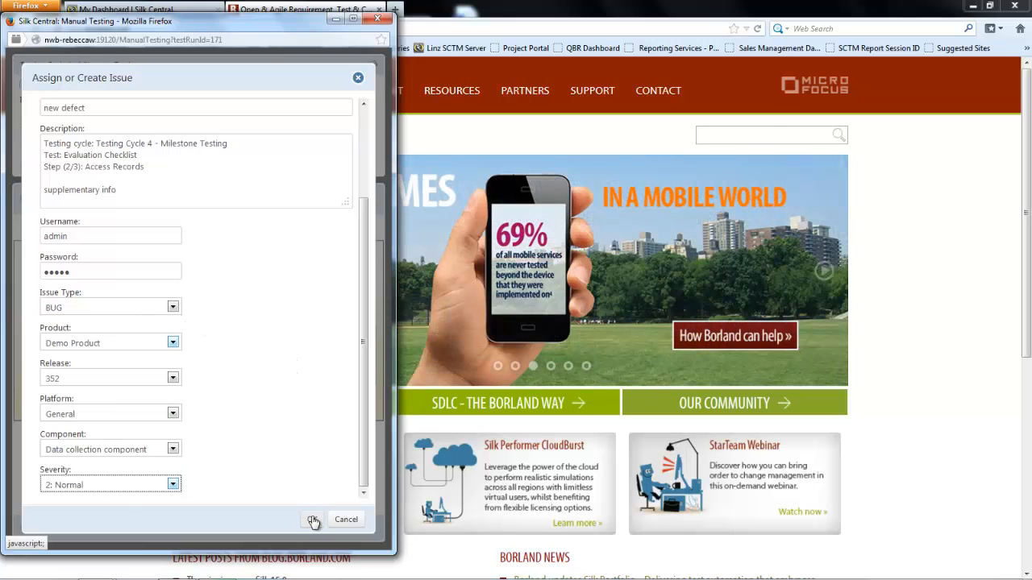
left_click(313, 519)
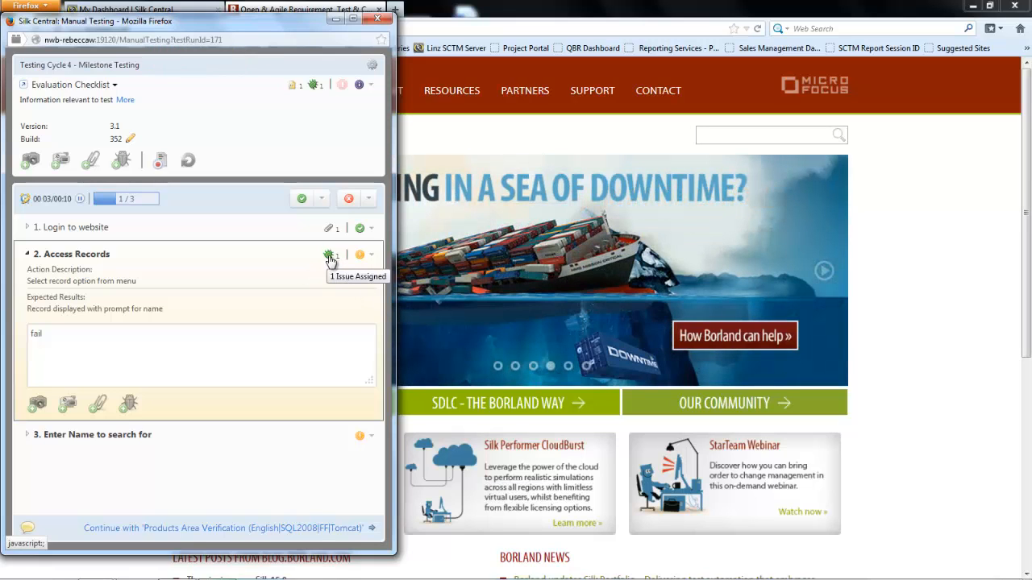
- Mark Access Records failed and enter the result '$Name - replaced with data from parameter' for Enter Name
left_click(371, 254)
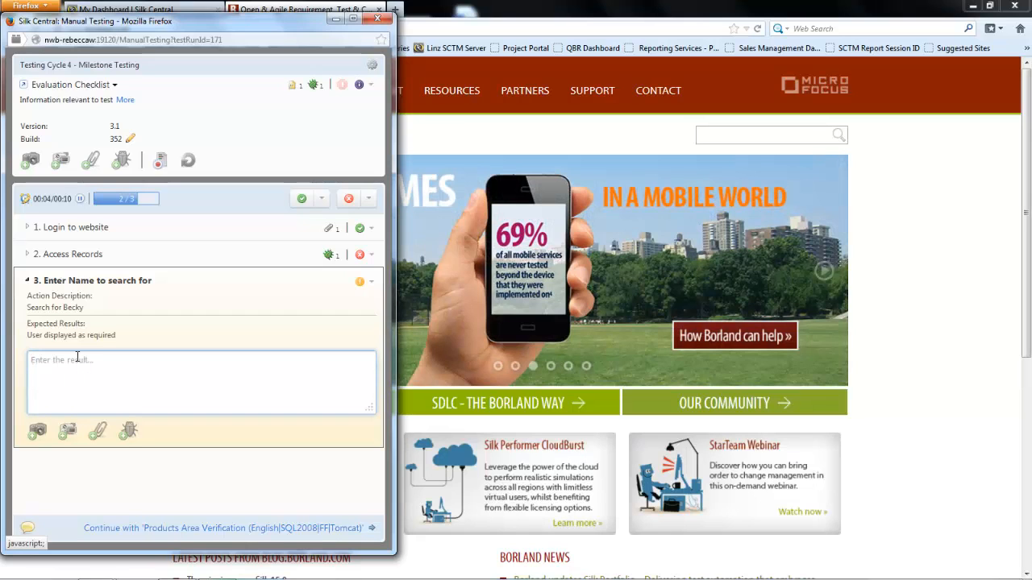
type("$Nakme")
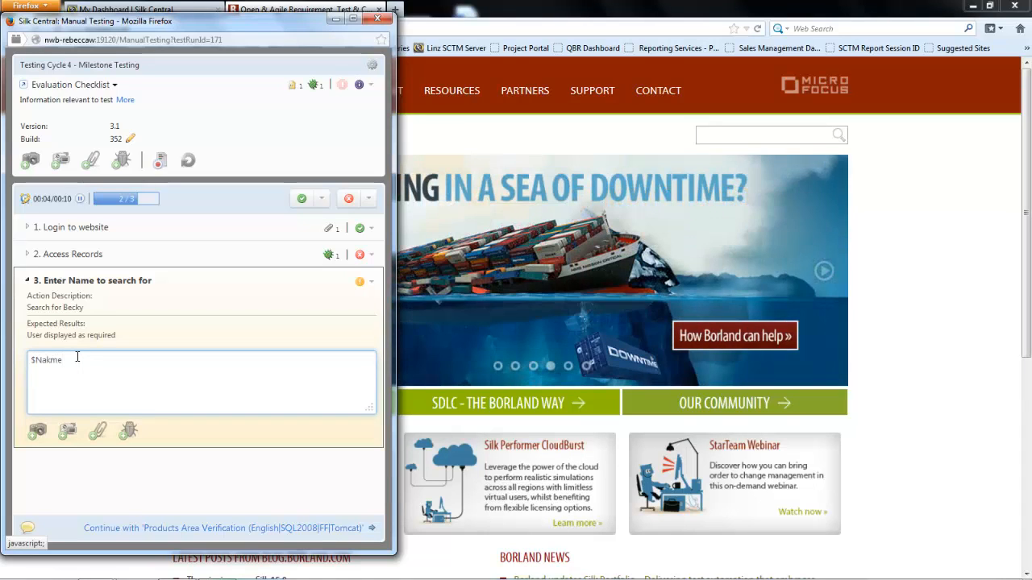
type("$Name")
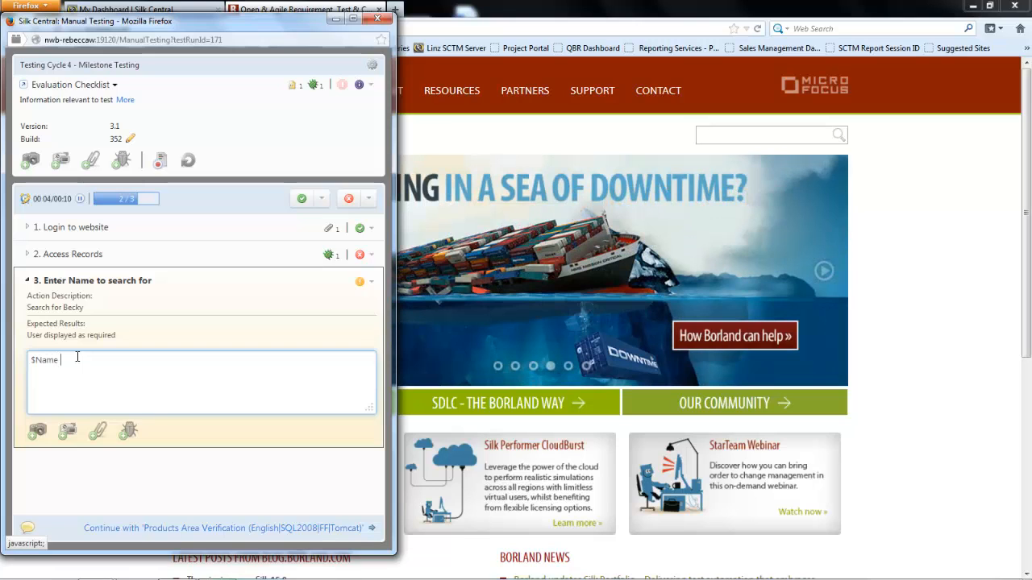
type("- replaced with data from parameter")
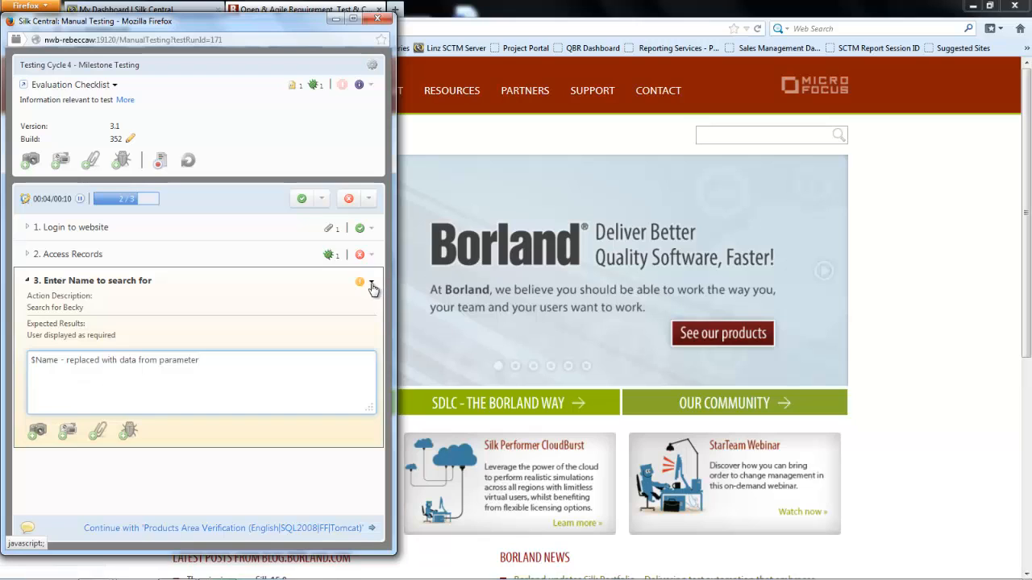
- Set the Enter Name to search for step's status to Passed
left_click(361, 281)
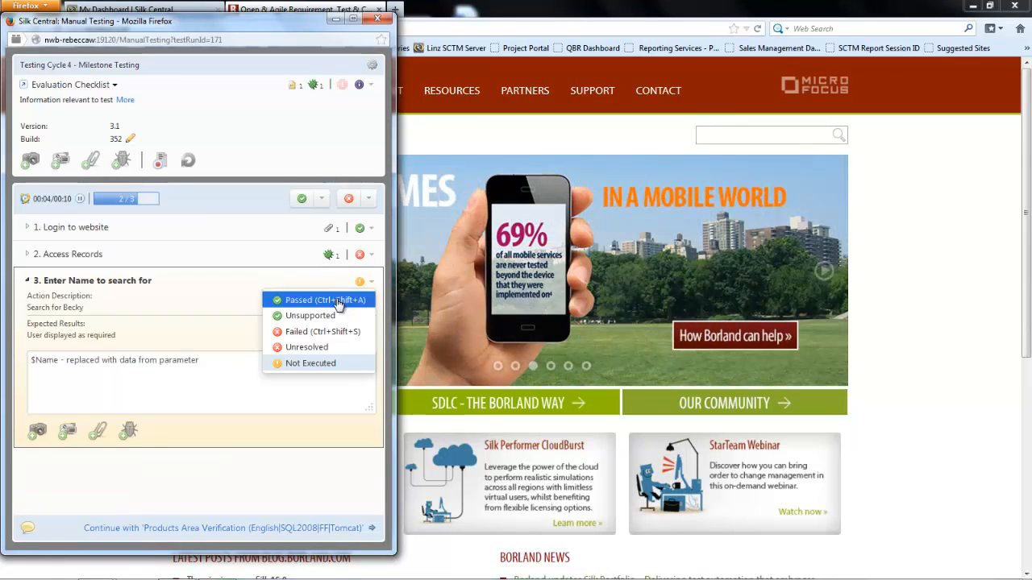
left_click(310, 299)
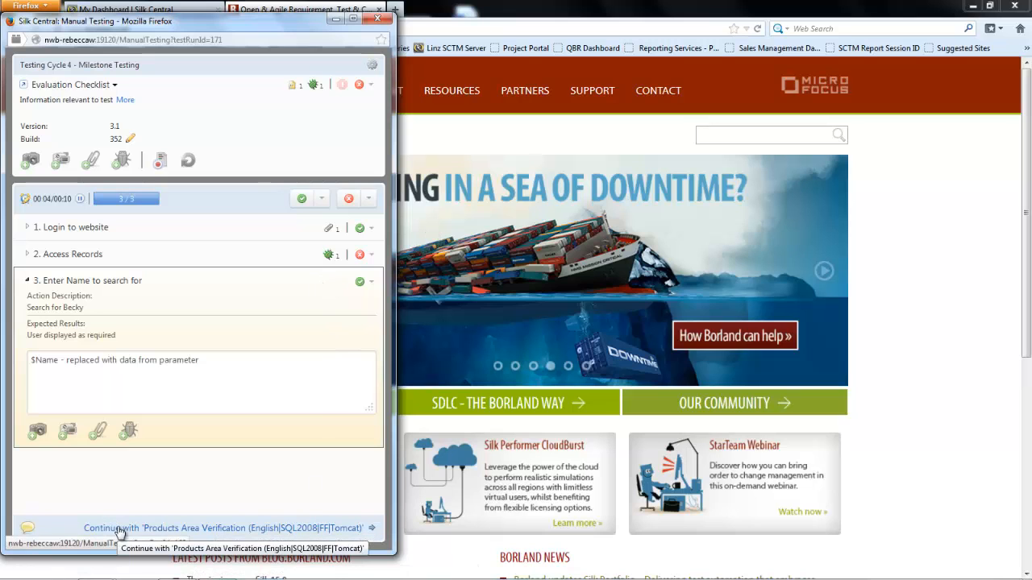
- Continue to the Products Area Verification test and close the Manual Testing window
left_click(226, 528)
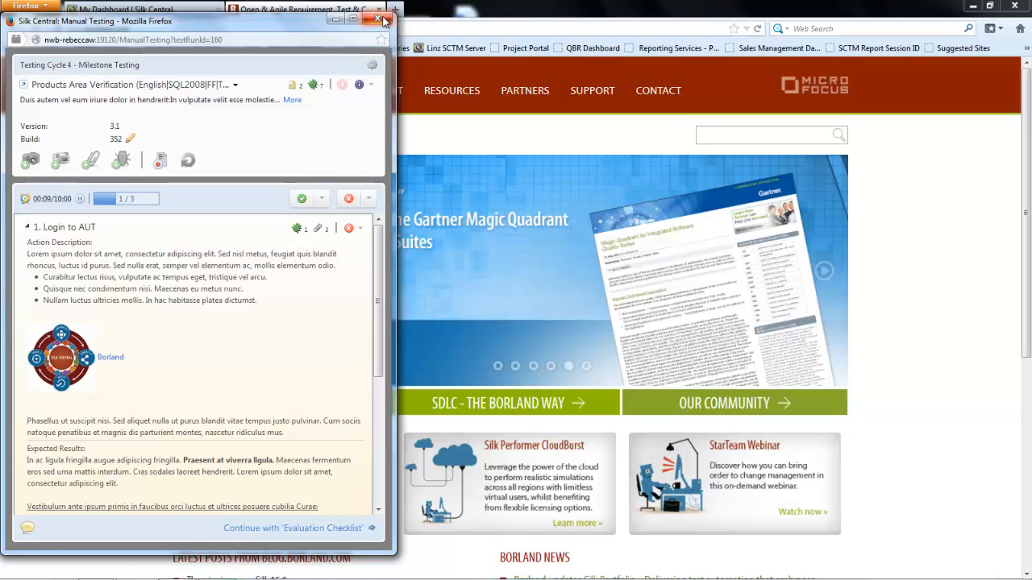
left_click(378, 20)
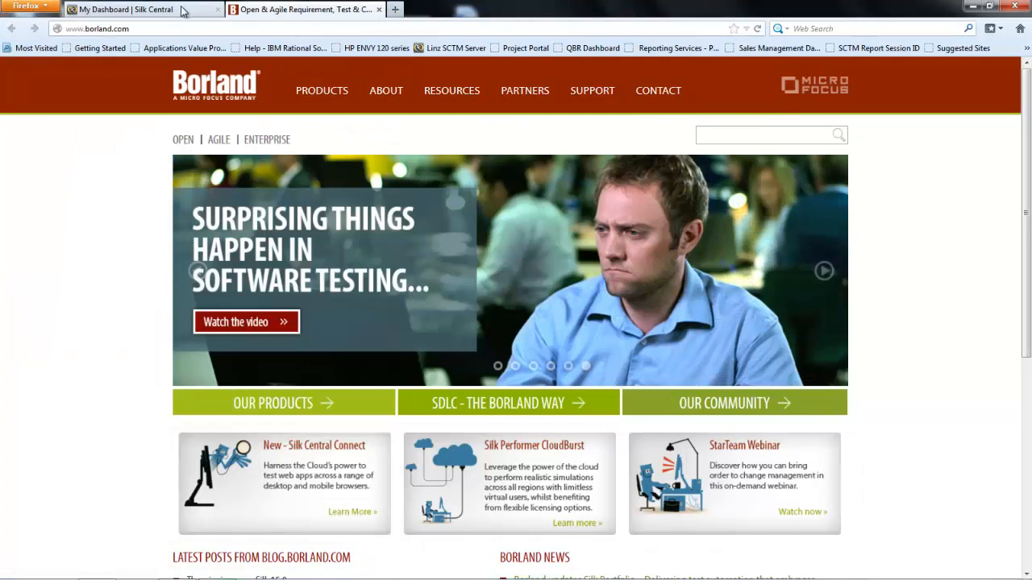
- Return to My Dashboard and scroll to the Manual Tests Assigned to Me panel showing Evaluation Checklist Failed
left_click(144, 10)
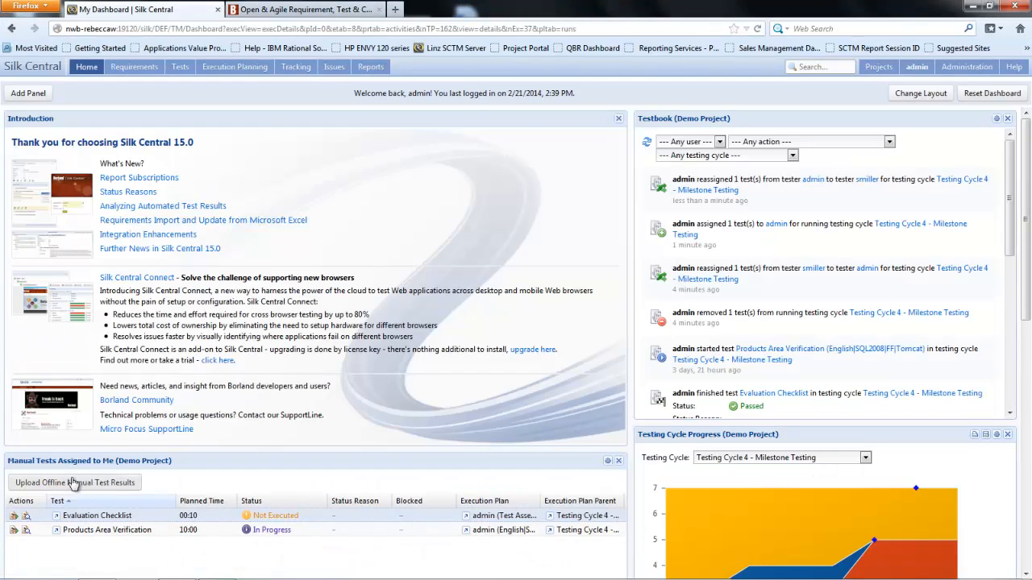
scroll("down", 3)
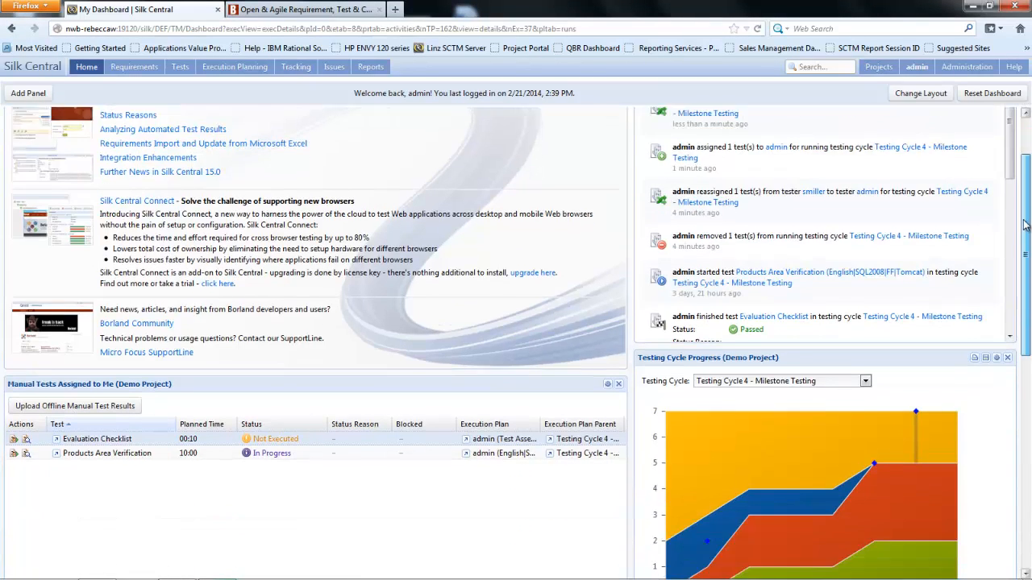
scroll("down", 3)
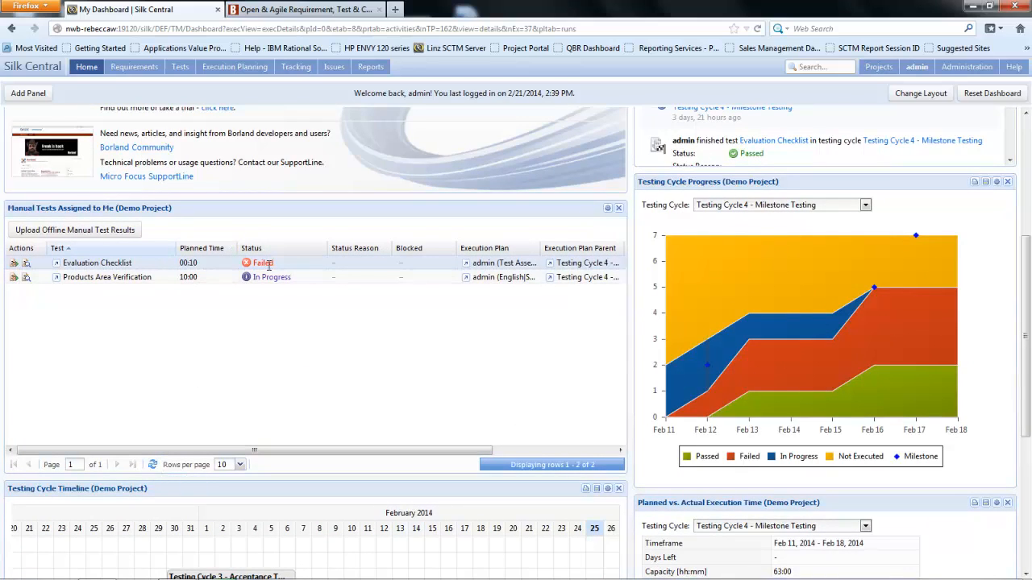
mouse_move(274, 271)
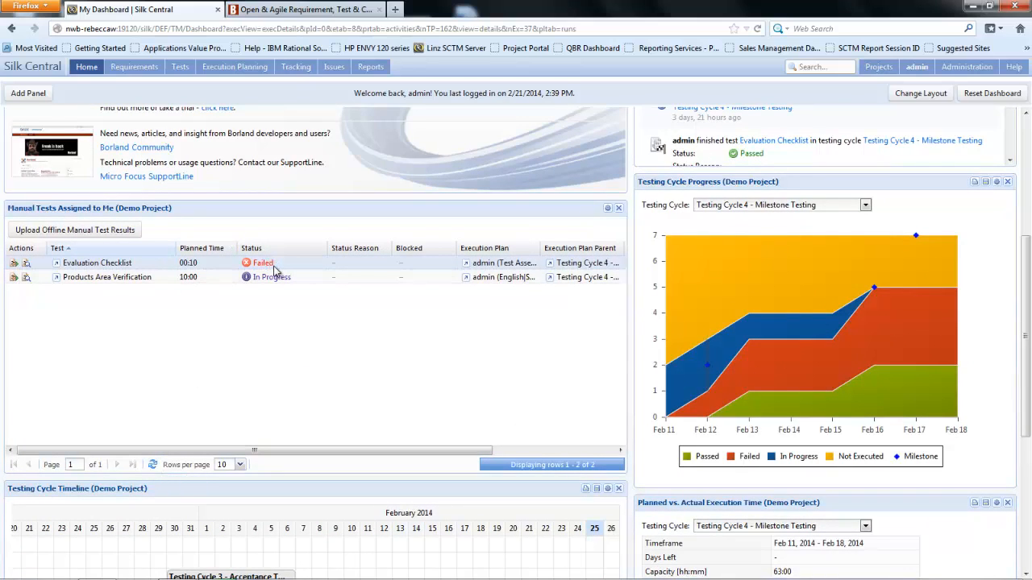